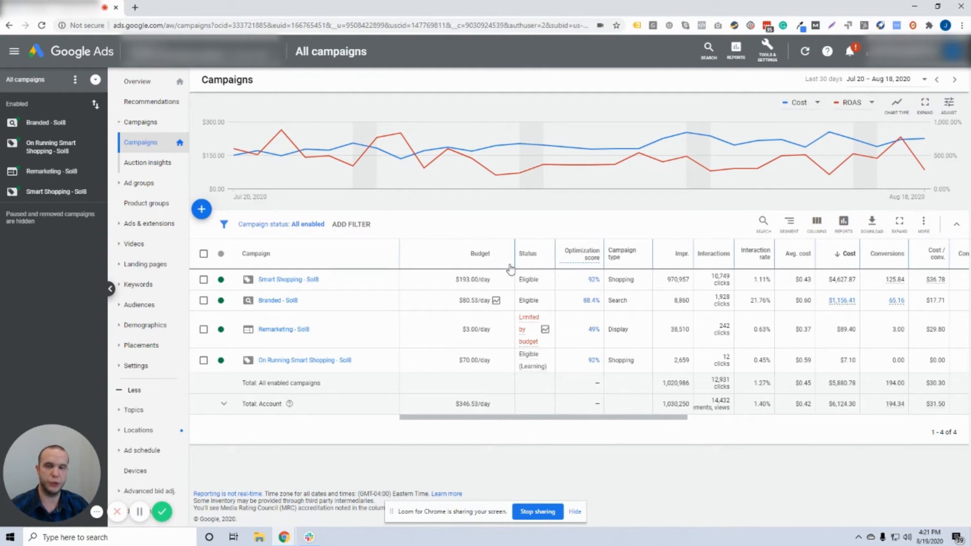
{"action": "mouse_move", "coordinate": [202, 209]}
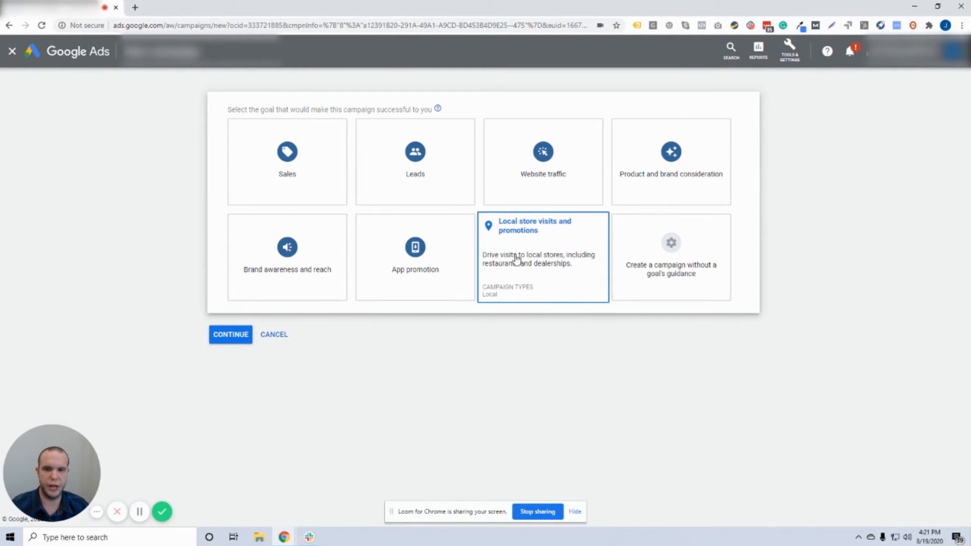
{"action": "mouse_move", "coordinate": [555, 272]}
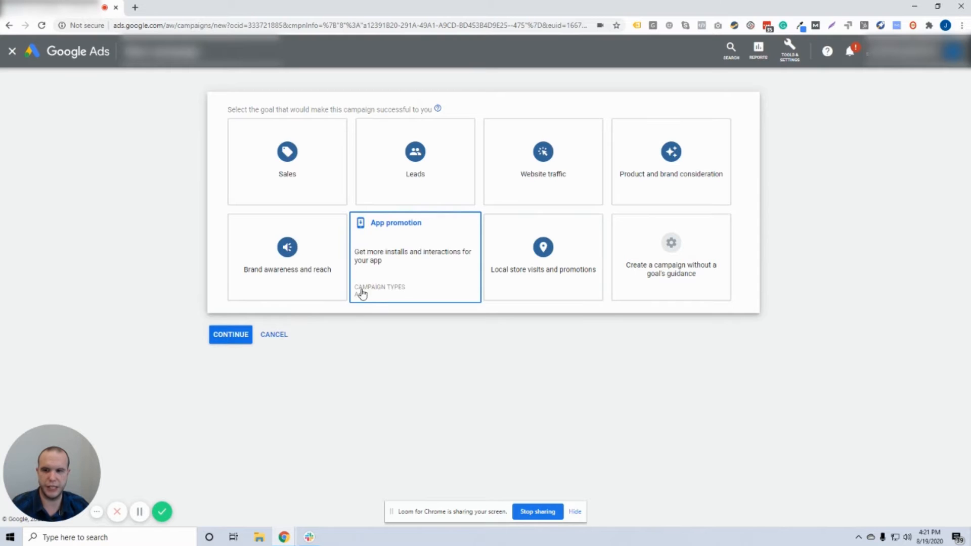
Compare the brand awareness and website traffic goals, then settle on Local store visits and promotions
{"action": "left_click", "coordinate": [287, 161]}
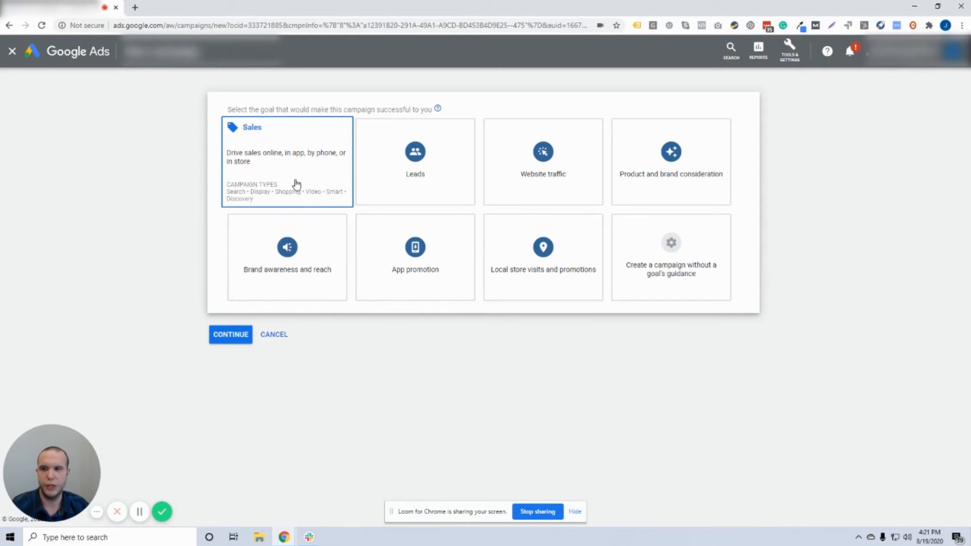
{"action": "left_click", "coordinate": [415, 160]}
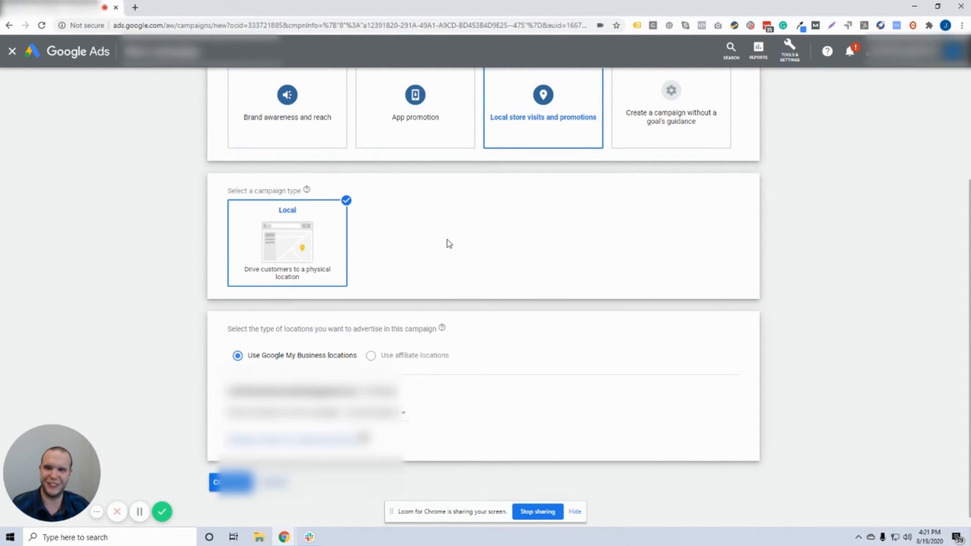
{"action": "left_click", "coordinate": [287, 105]}
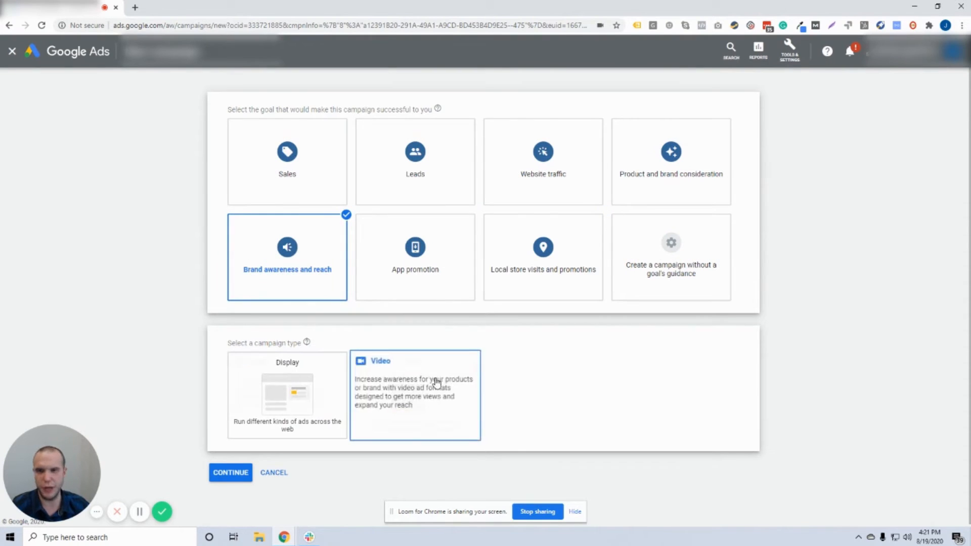
{"action": "left_click", "coordinate": [543, 162]}
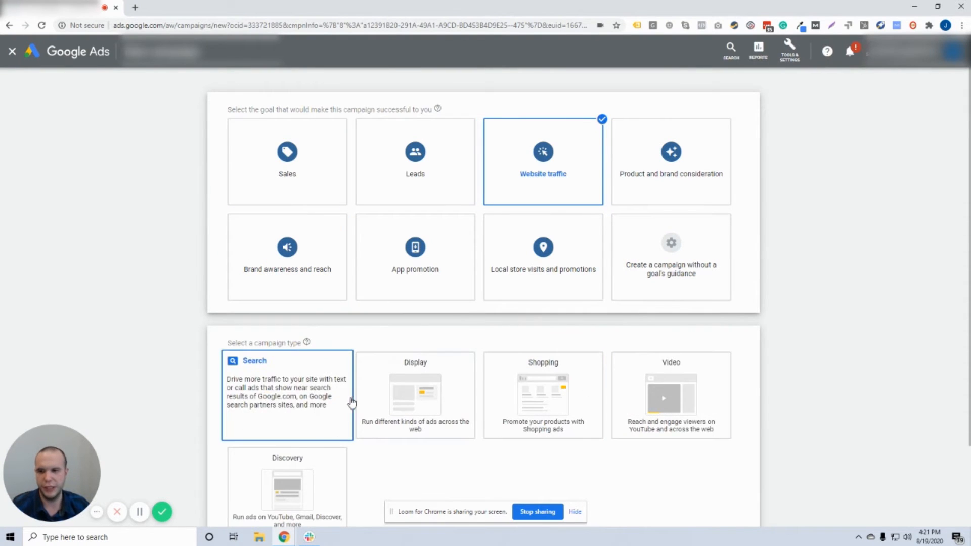
{"action": "left_click", "coordinate": [543, 252]}
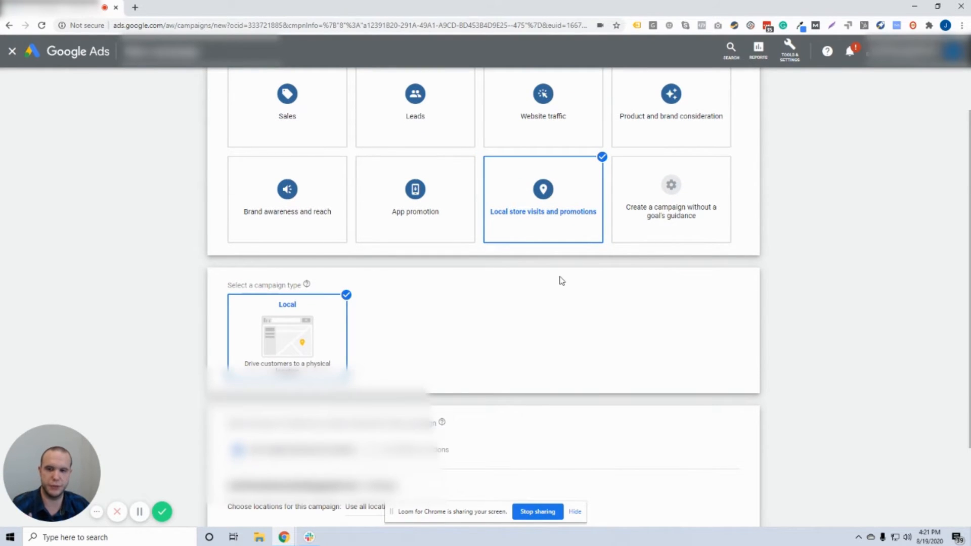
Switch locations to location groups, include only All Stores, and continue to settings
{"action": "scroll", "scroll_direction": "down", "scroll_amount": 3}
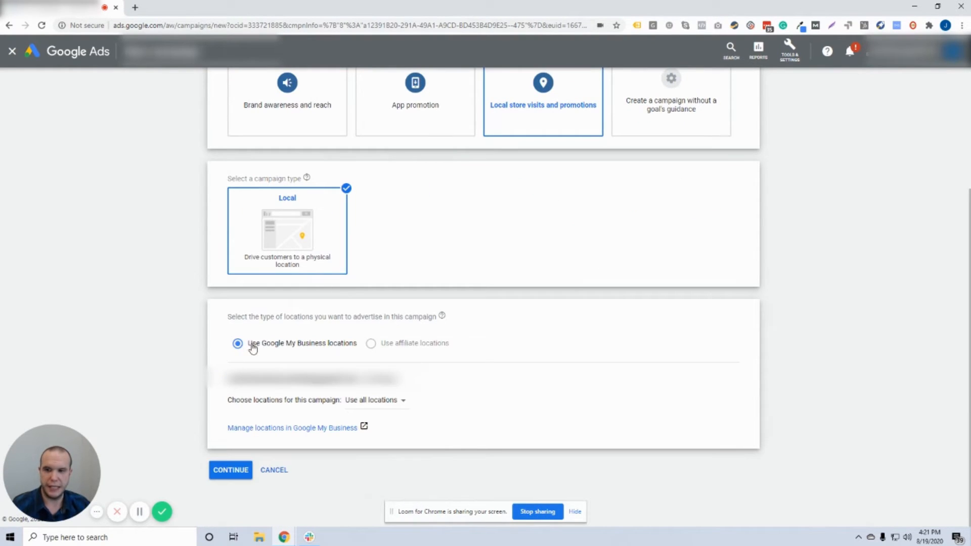
{"action": "mouse_move", "coordinate": [298, 347]}
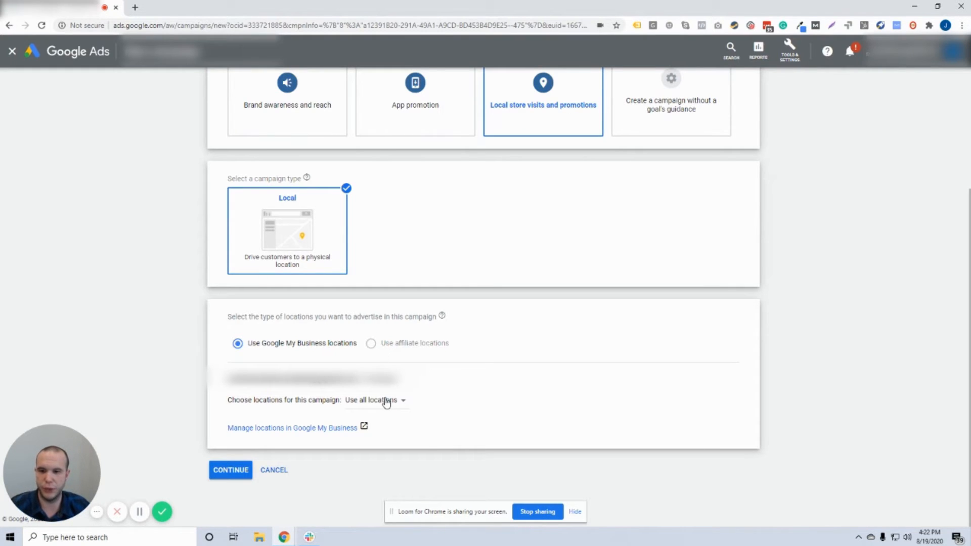
{"action": "left_click", "coordinate": [376, 401]}
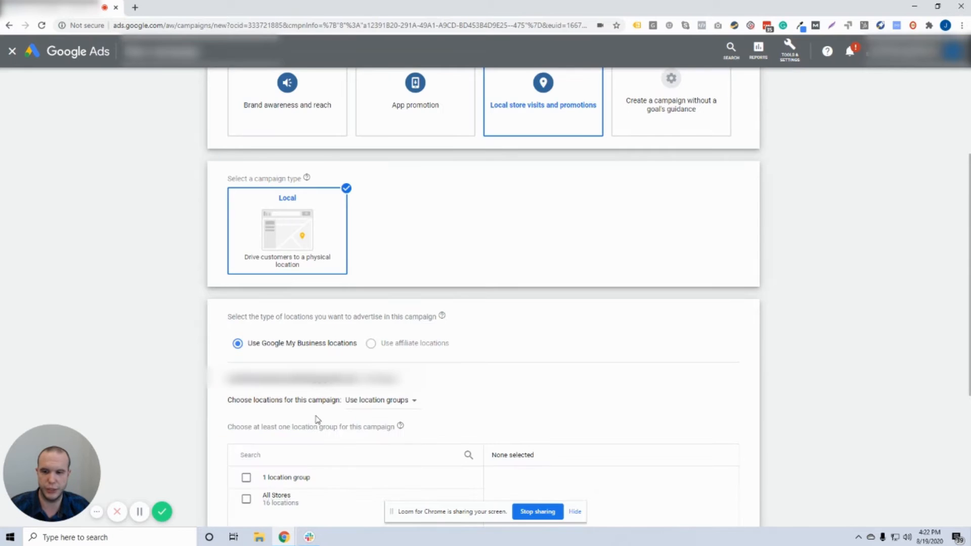
{"action": "scroll", "scroll_direction": "down", "scroll_amount": 3}
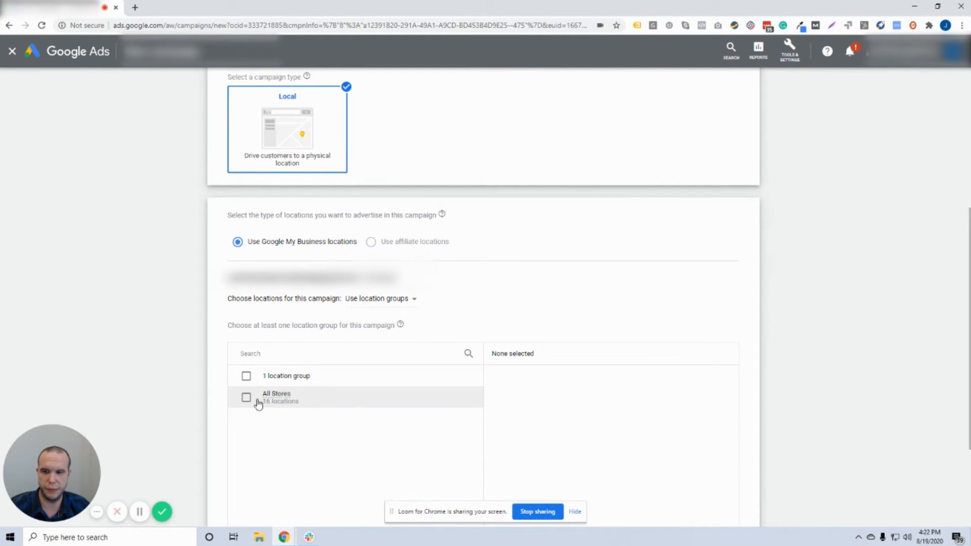
{"action": "left_click", "coordinate": [247, 397]}
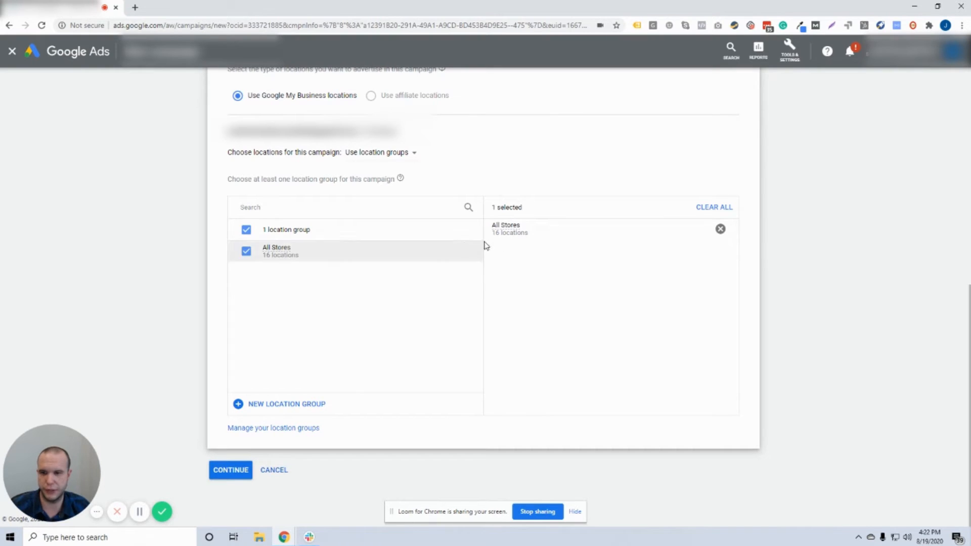
{"action": "left_click", "coordinate": [231, 470]}
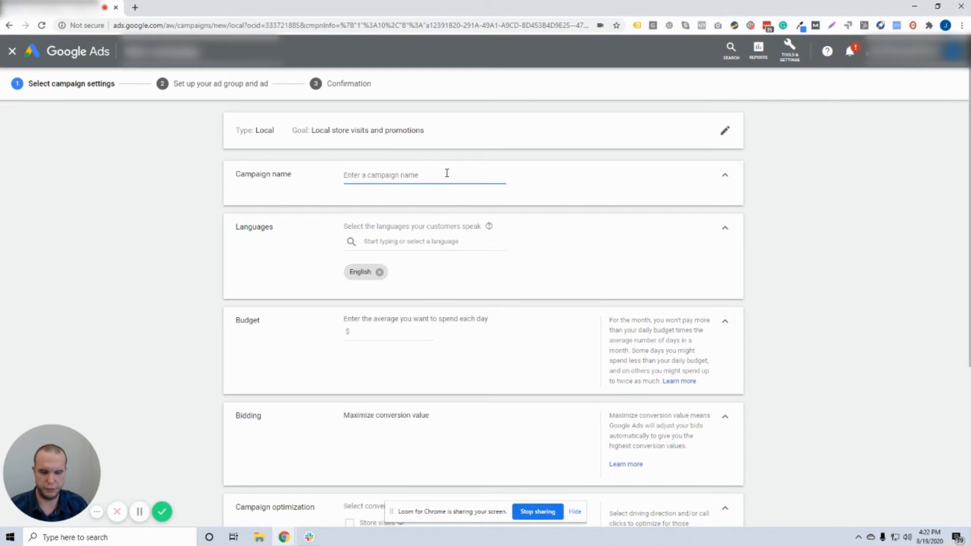
Enter 'Local Campaign' as the campaign name, keeping English as the language
{"action": "type", "text": "Local Campaign"}
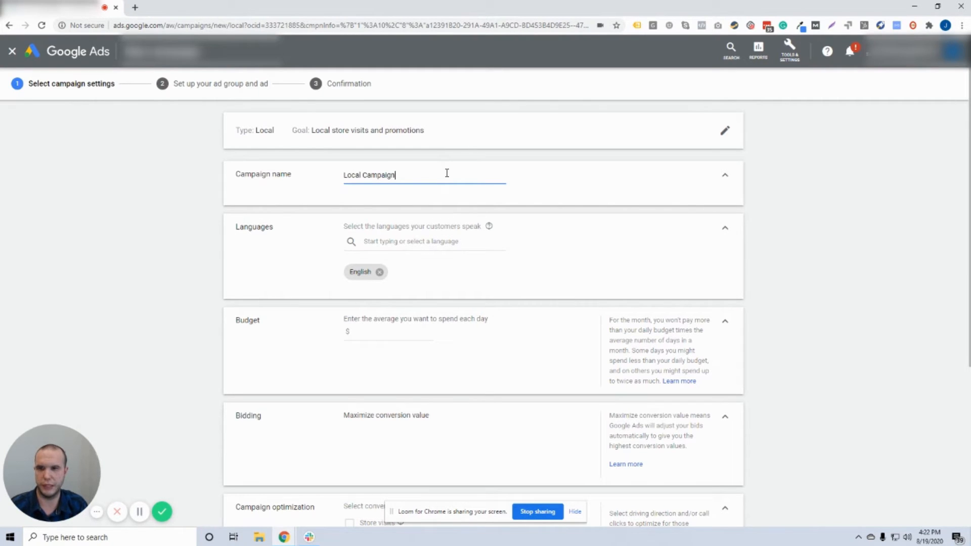
{"action": "mouse_move", "coordinate": [368, 253]}
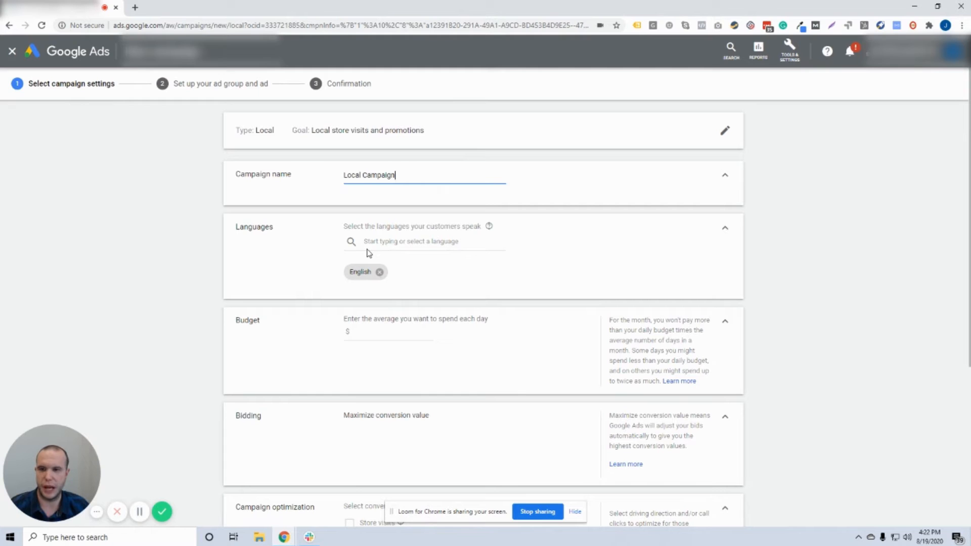
{"action": "mouse_move", "coordinate": [366, 282]}
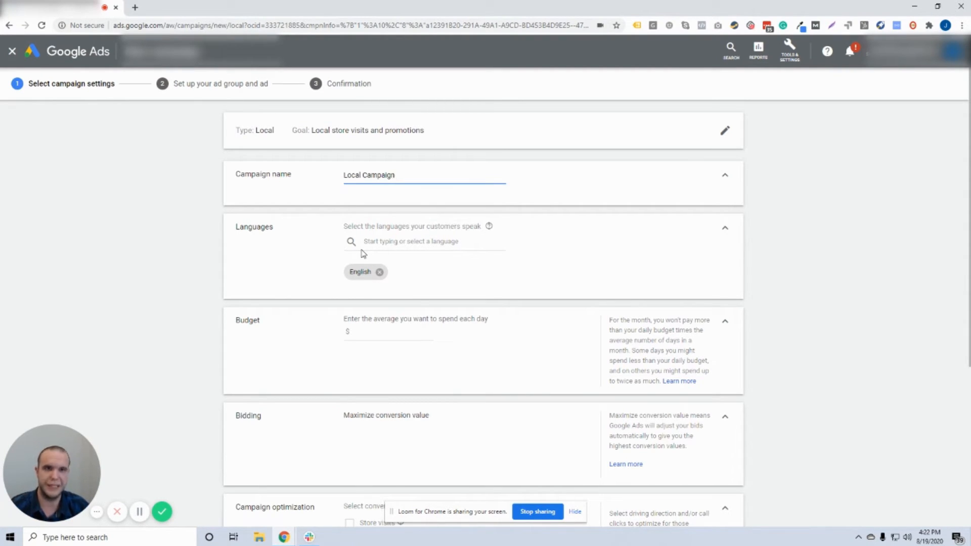
{"action": "left_click", "coordinate": [403, 175]}
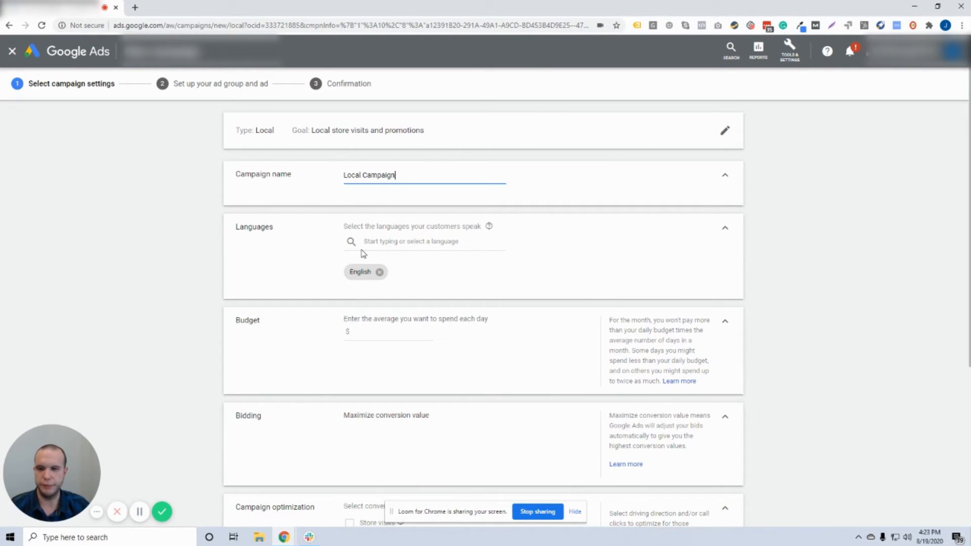
Enter a 20.00 daily budget and review the maximize conversion value bidding below
{"action": "scroll", "scroll_direction": "down", "scroll_amount": 3}
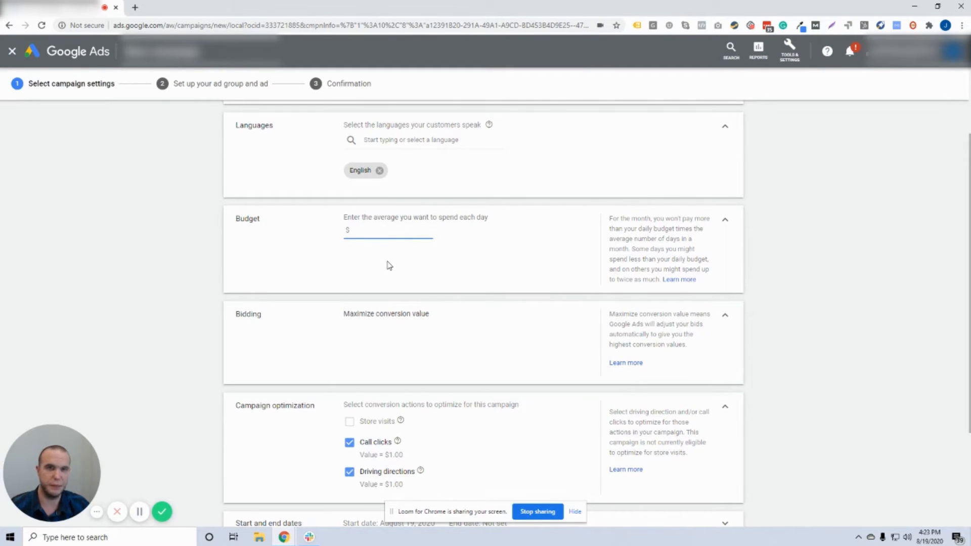
{"action": "type", "text": "20.00"}
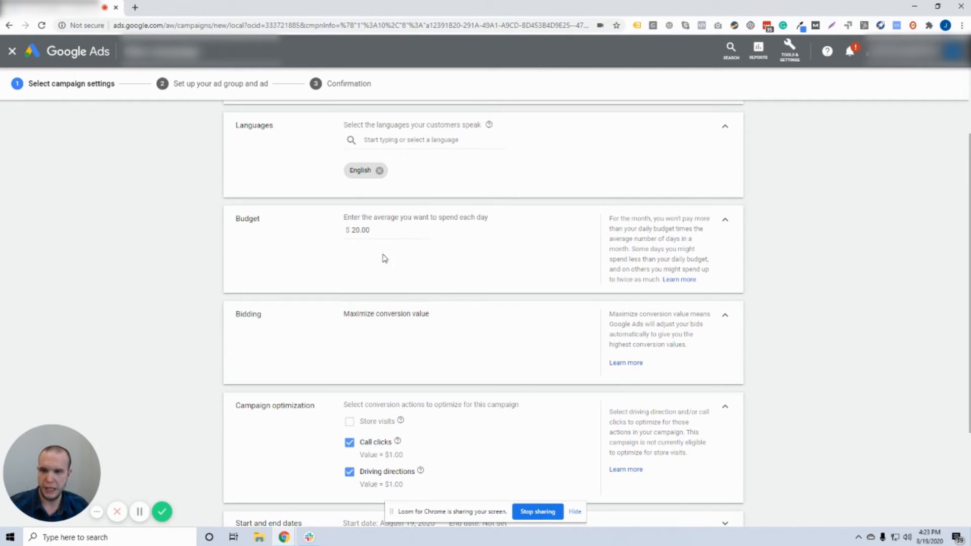
{"action": "scroll", "scroll_direction": "down", "scroll_amount": 3}
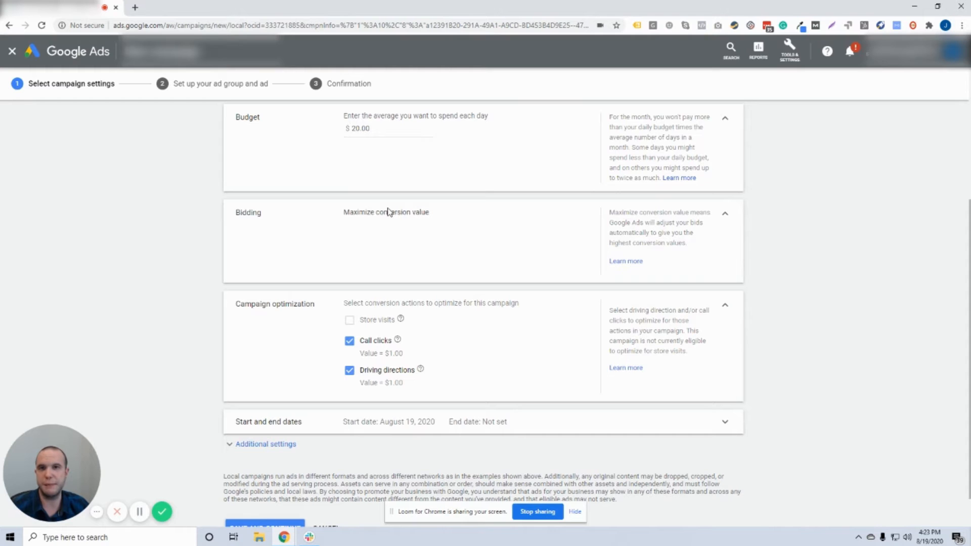
{"action": "mouse_move", "coordinate": [413, 212]}
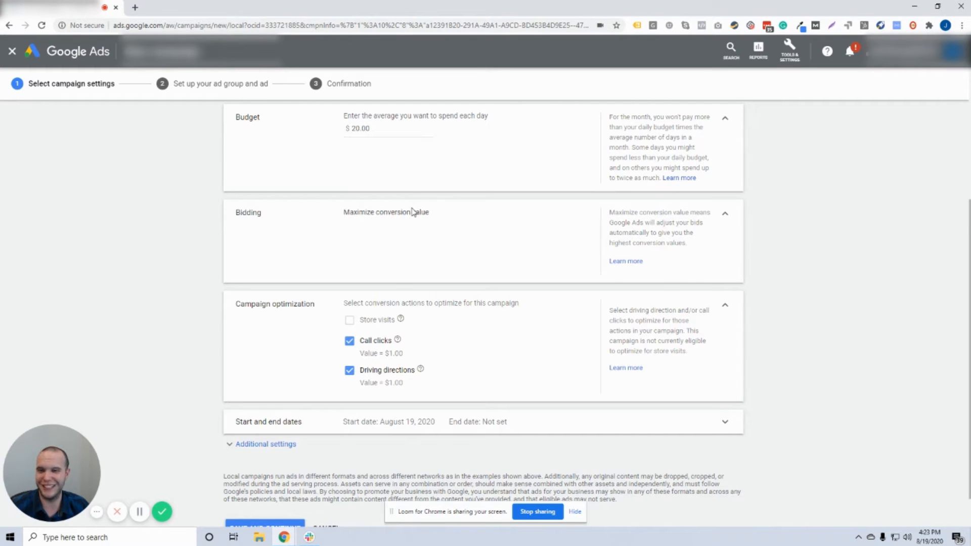
{"action": "scroll", "scroll_direction": "down", "scroll_amount": 3}
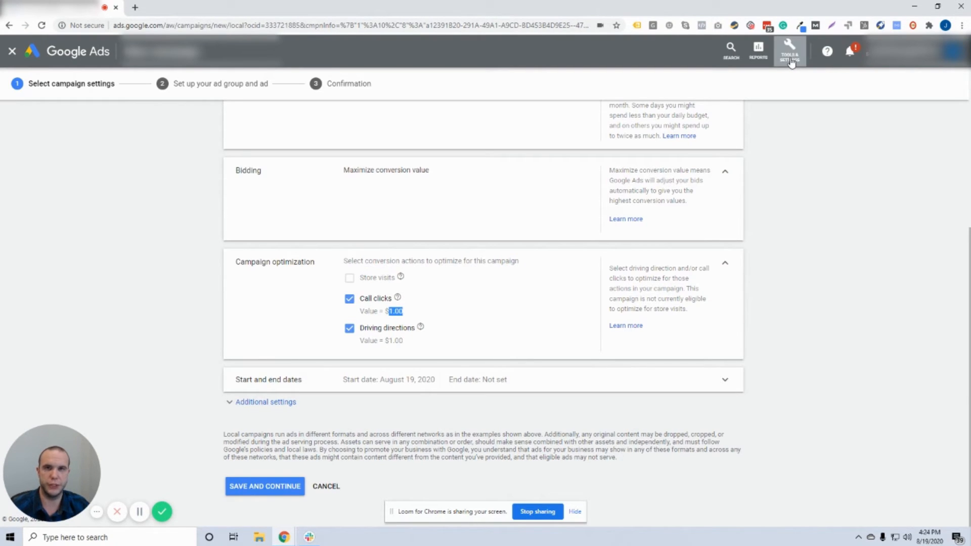
{"action": "mouse_move", "coordinate": [760, 71]}
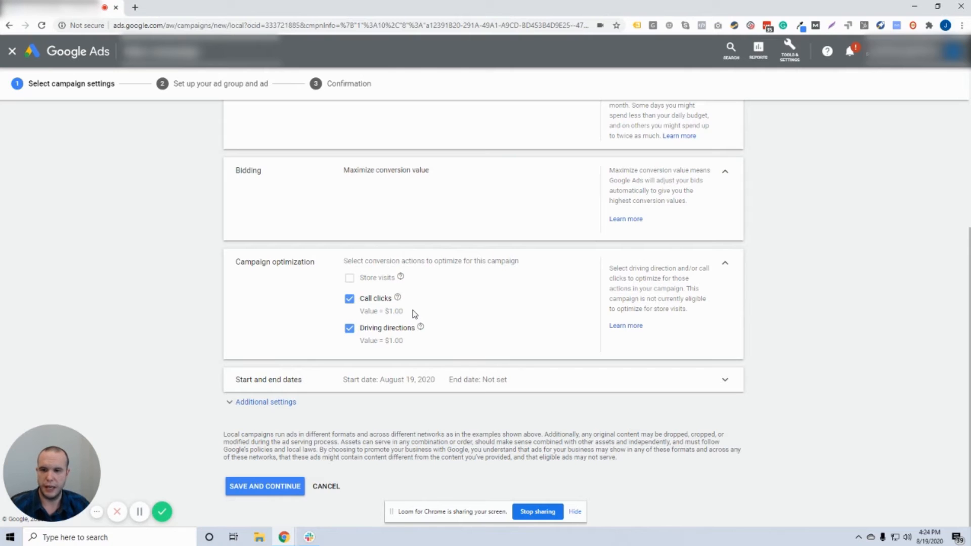
{"action": "mouse_move", "coordinate": [430, 197]}
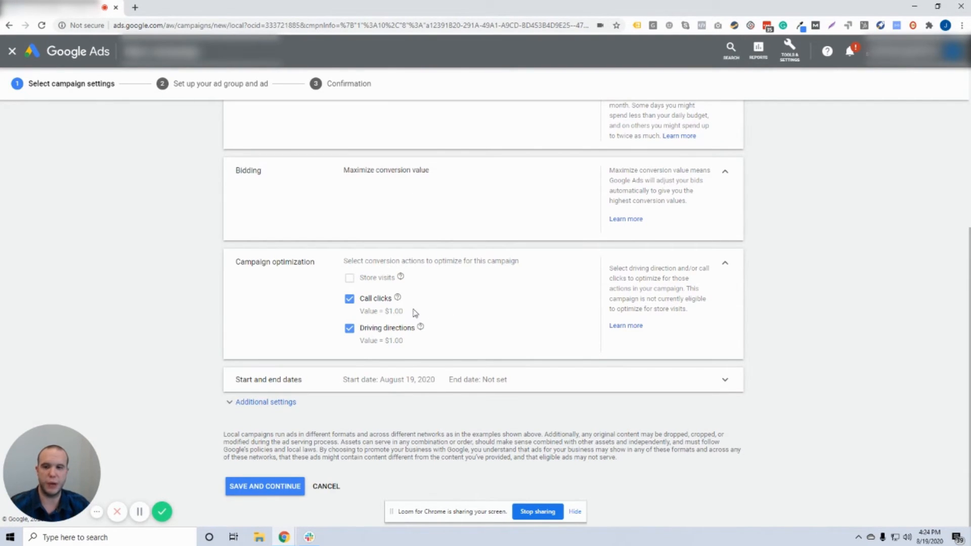
{"action": "mouse_move", "coordinate": [434, 310]}
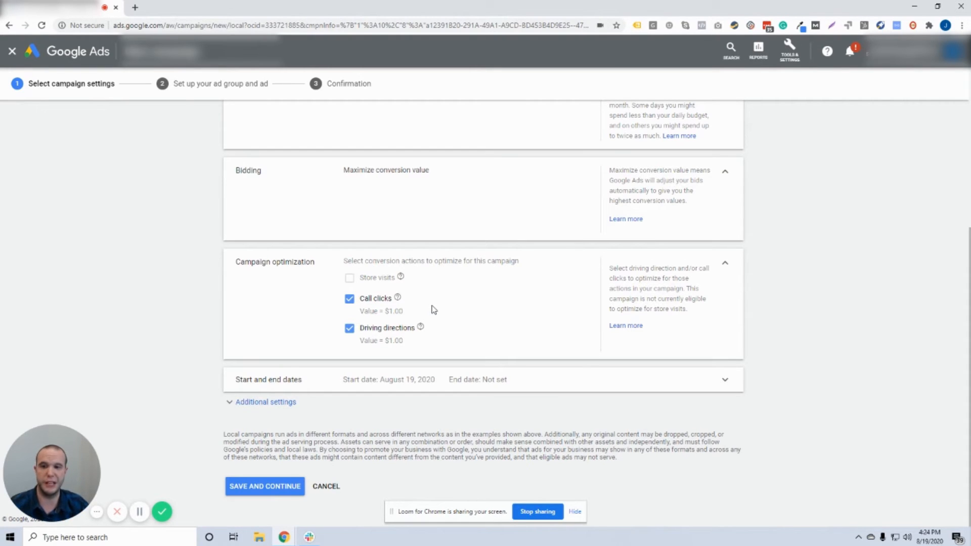
{"action": "mouse_move", "coordinate": [395, 330]}
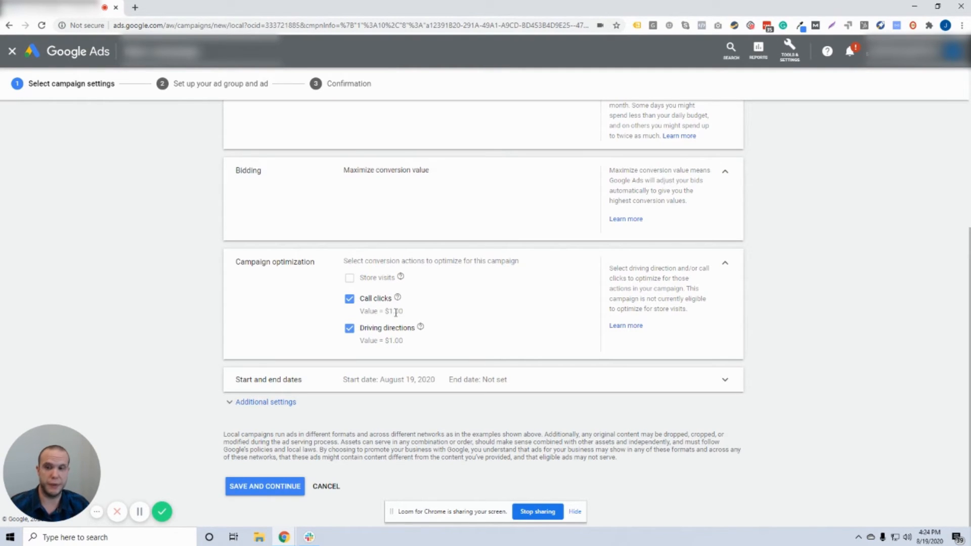
{"action": "mouse_move", "coordinate": [388, 340]}
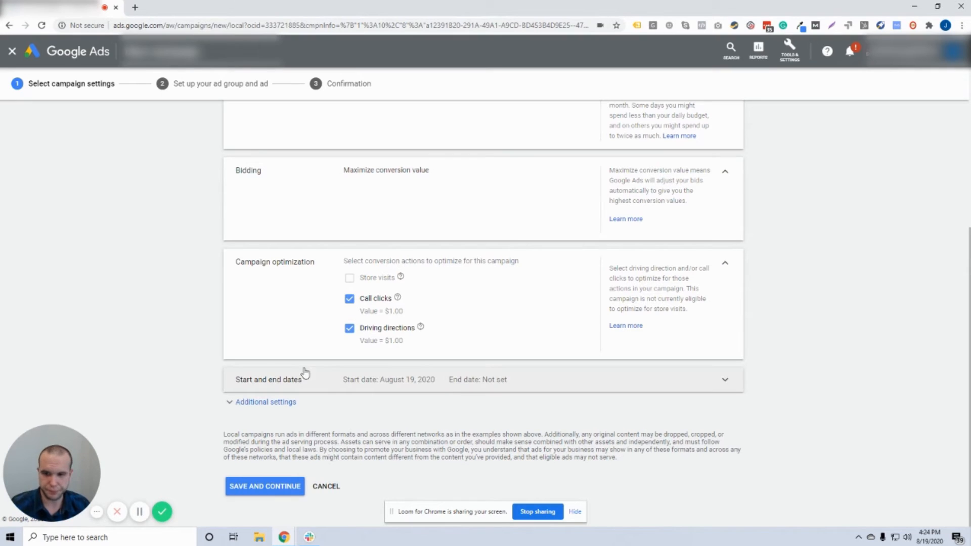
{"action": "mouse_move", "coordinate": [468, 386]}
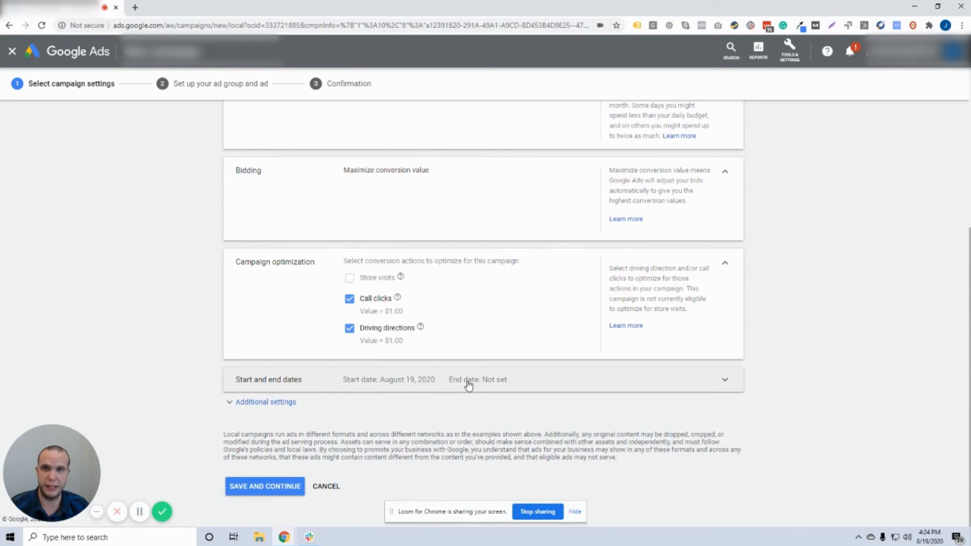
{"action": "mouse_move", "coordinate": [304, 396]}
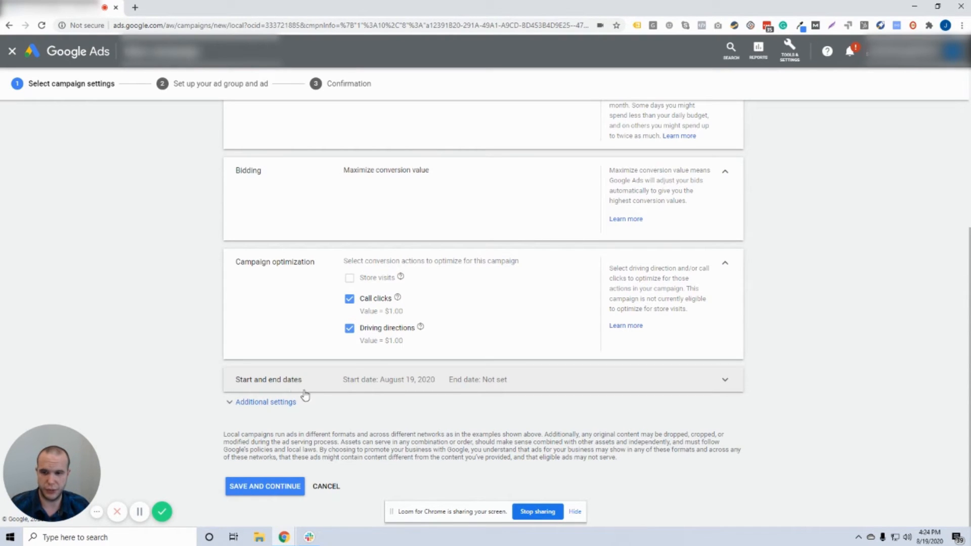
{"action": "left_click", "coordinate": [263, 401]}
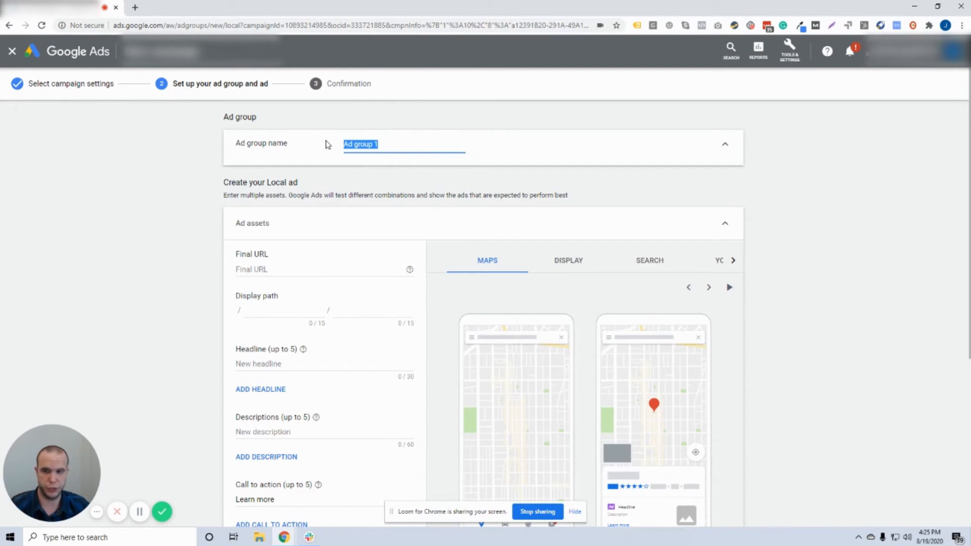
Type 'Standard' into the ad group name field
{"action": "type", "text": "Standard"}
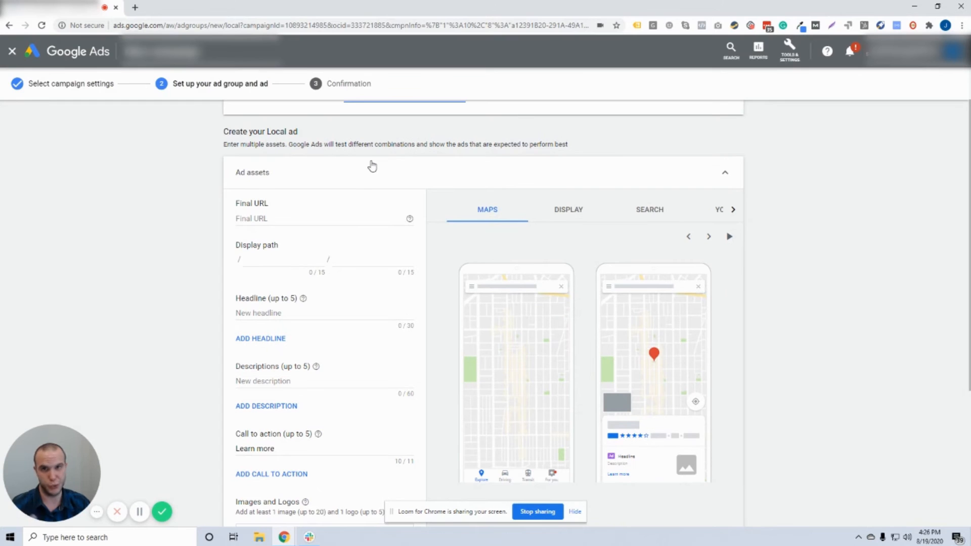
Set the final URL to shoestore.com with display path 30-off/sale
{"action": "scroll", "scroll_direction": "down", "scroll_amount": 3}
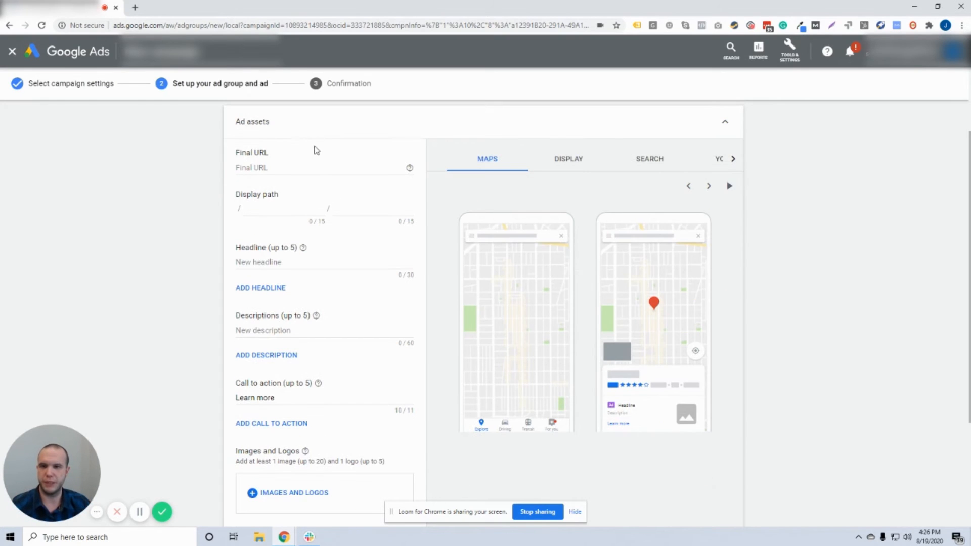
{"action": "type", "text": "s"}
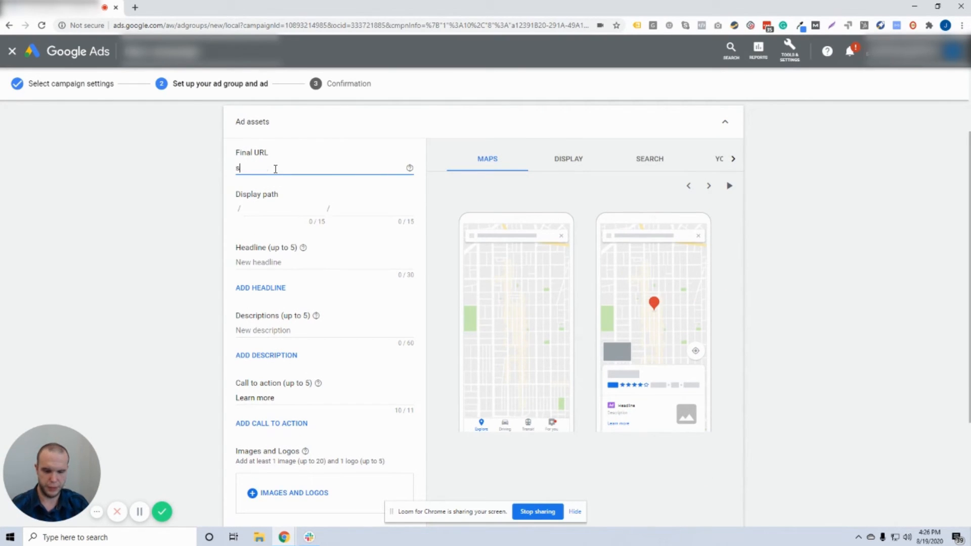
{"action": "type", "text": "shoestore.com"}
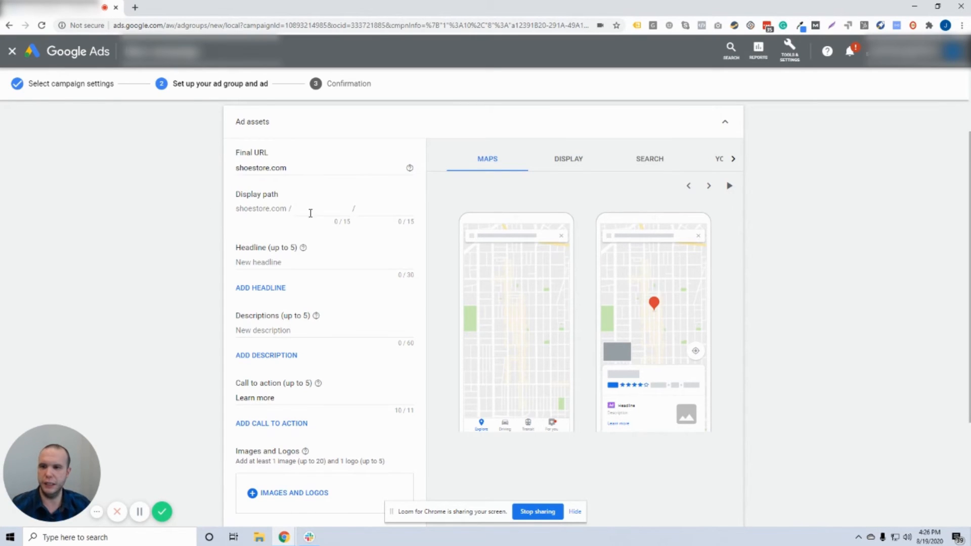
{"action": "type", "text": "30-off"}
{"action": "type", "text": "sale"}
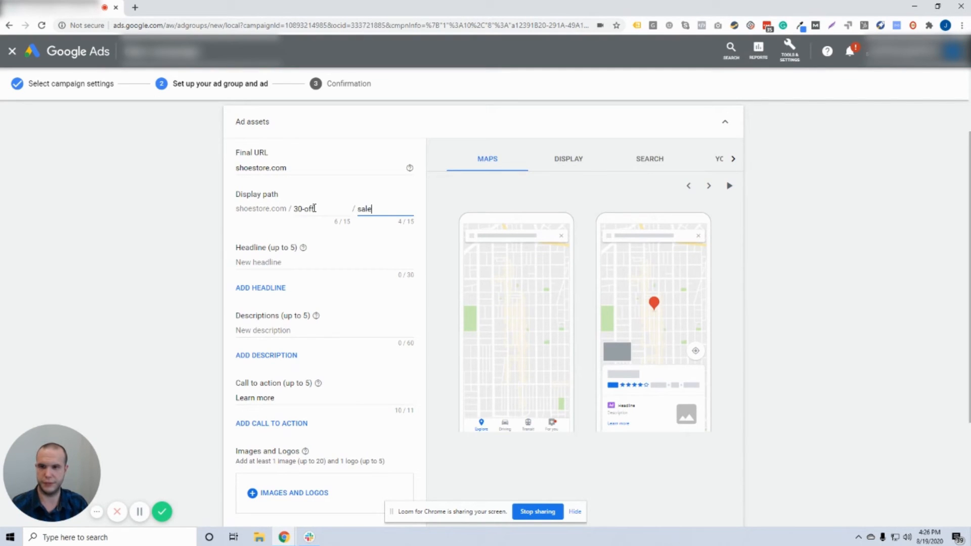
{"action": "left_click", "coordinate": [159, 257]}
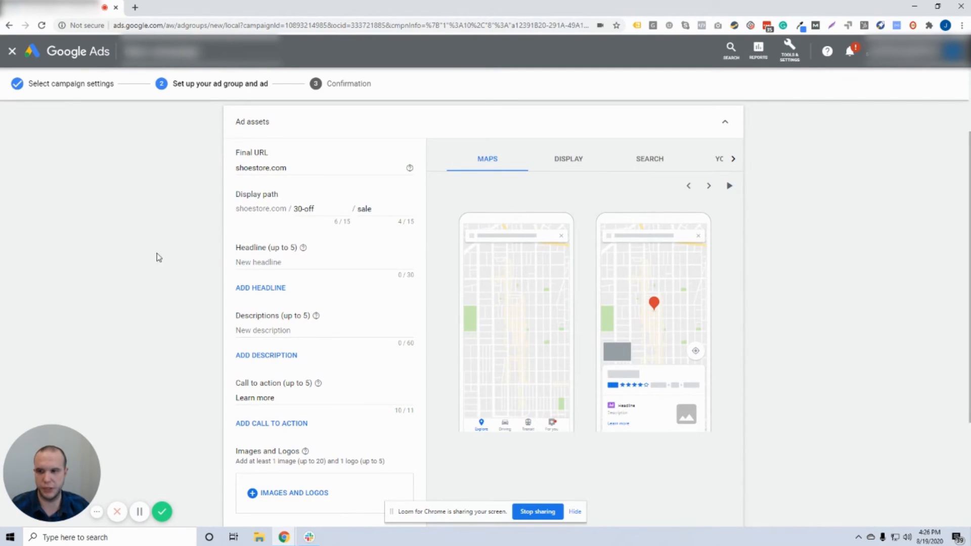
Add headline 'Wide Selection Of Shoes', description '30% Off Storewide Promo' and Shop Now call to action
{"action": "left_click", "coordinate": [289, 262]}
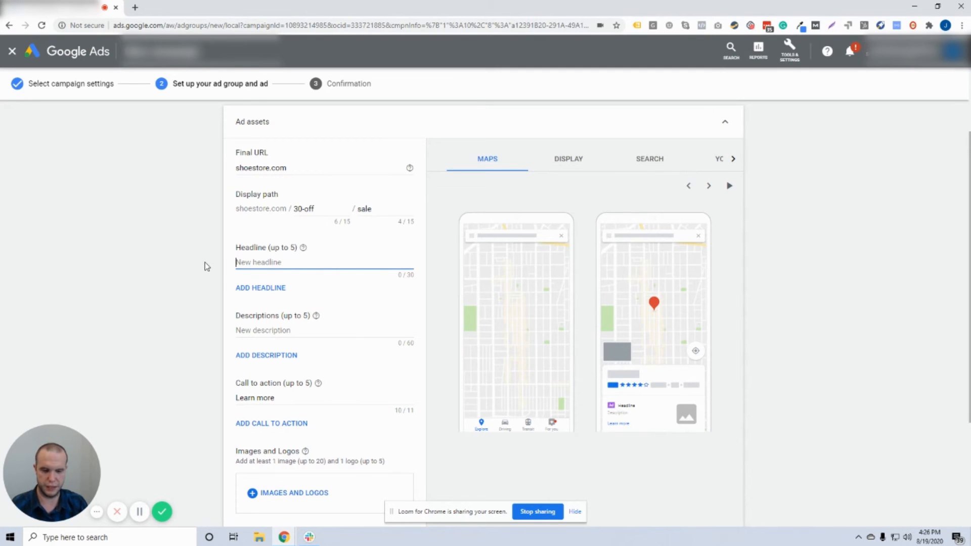
{"action": "type", "text": "Wide Selection Of Shoe"}
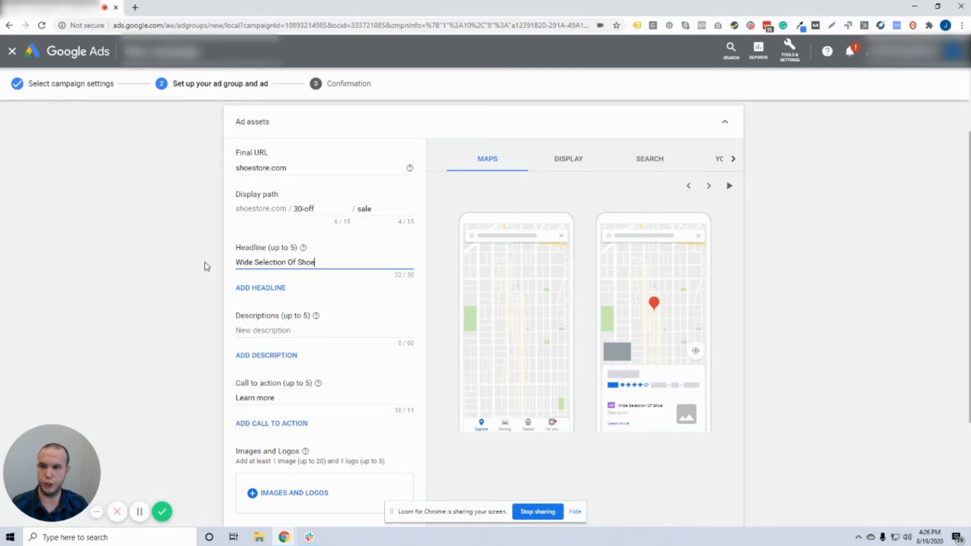
{"action": "type", "text": "s"}
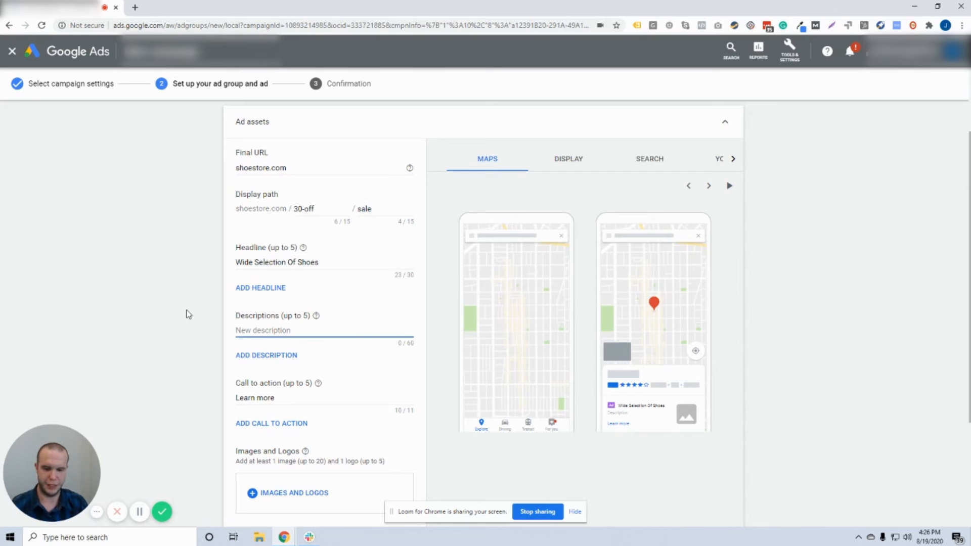
{"action": "type", "text": "30% Off Storewide"}
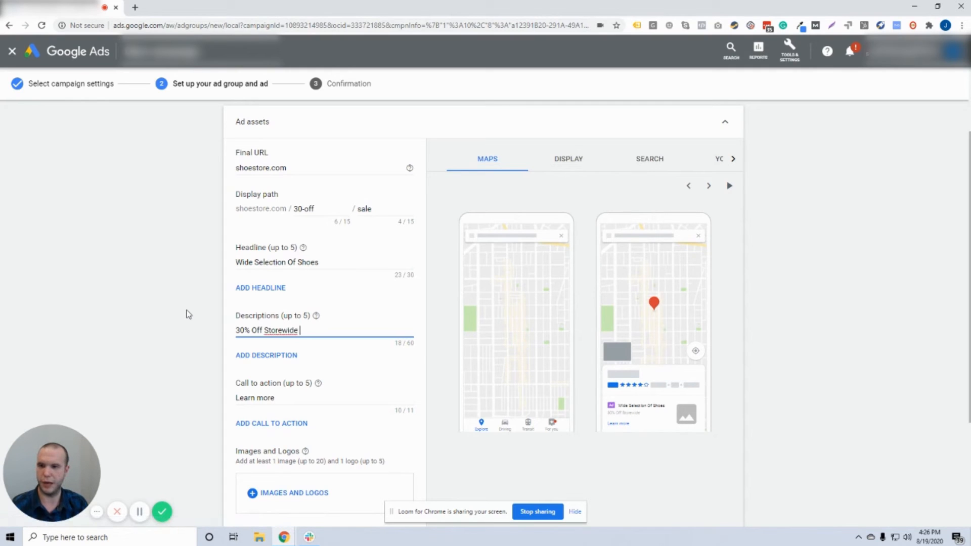
{"action": "type", "text": "Promo"}
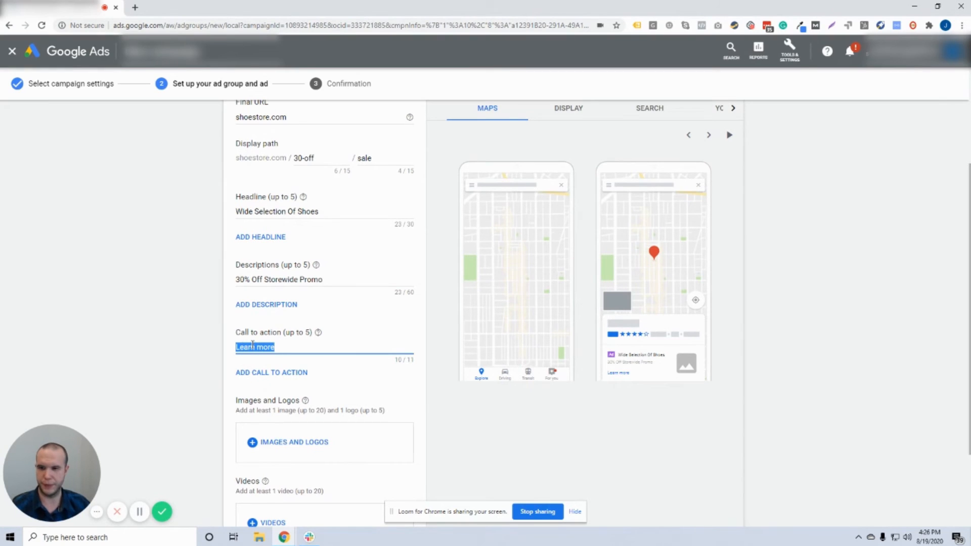
{"action": "type", "text": "Shop Now"}
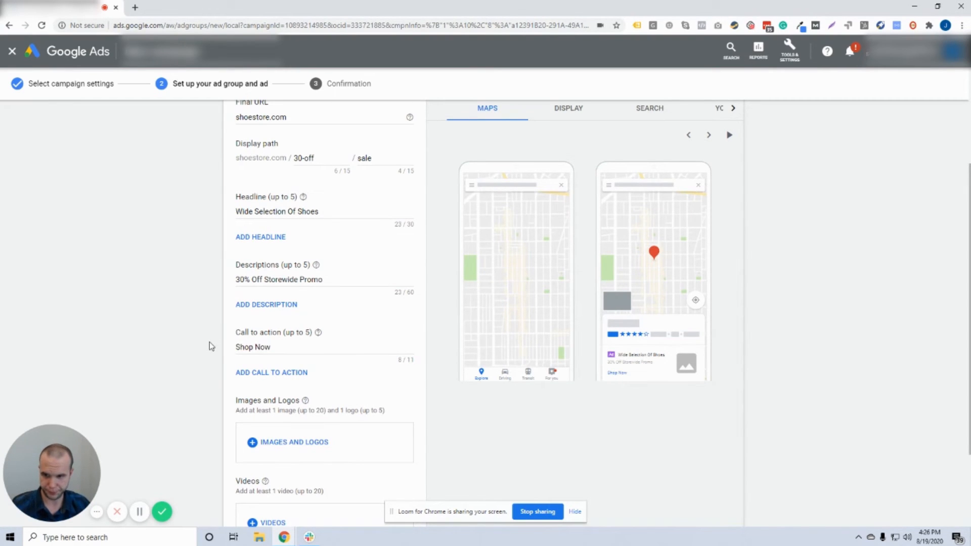
{"action": "scroll", "scroll_direction": "down", "scroll_amount": 3}
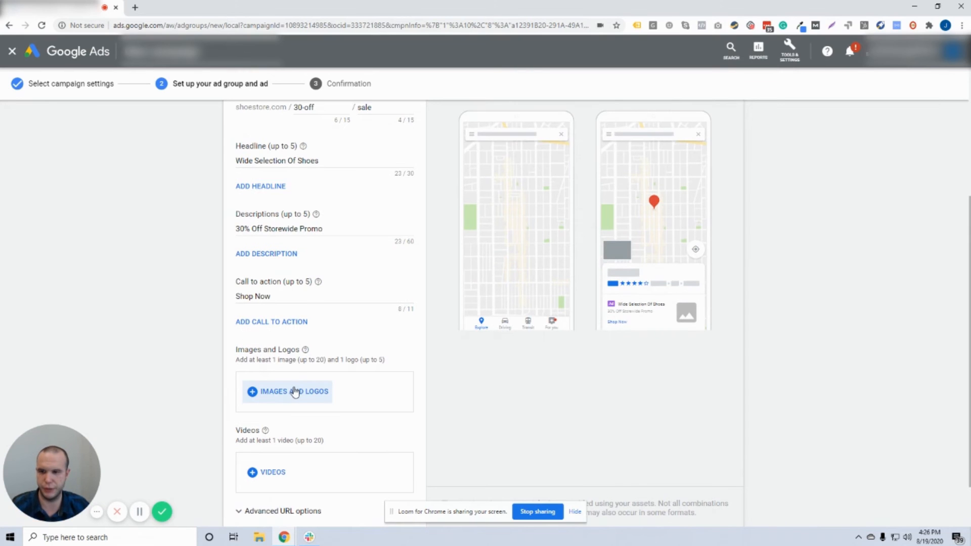
Scan nike.com, add the seated woman photo in two ratios and the sneaker as logo
{"action": "left_click", "coordinate": [295, 391]}
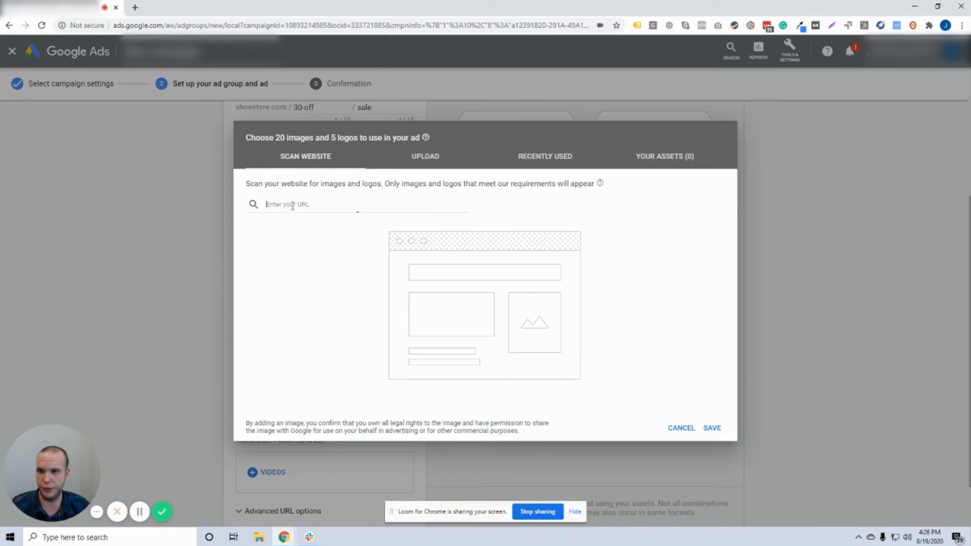
{"action": "type", "text": "http://nike.com"}
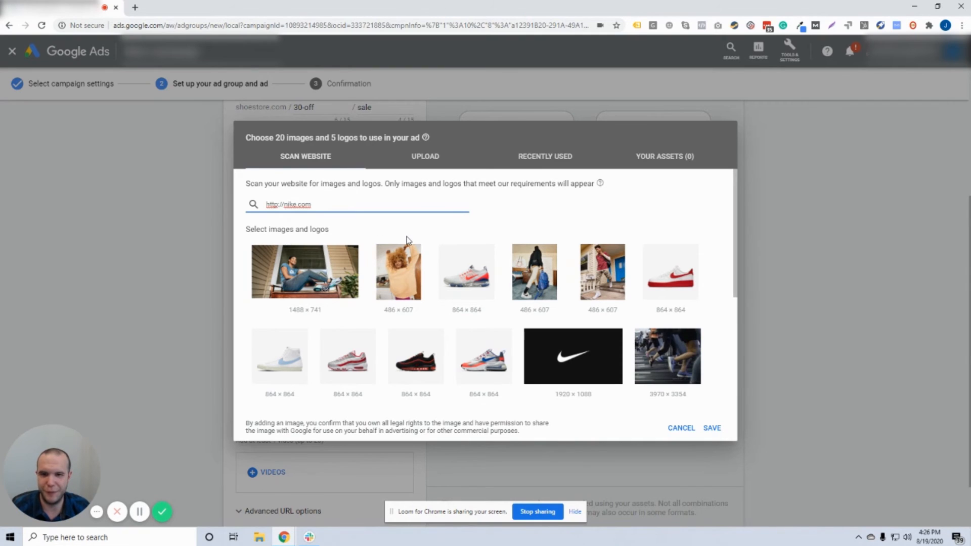
{"action": "mouse_move", "coordinate": [333, 291]}
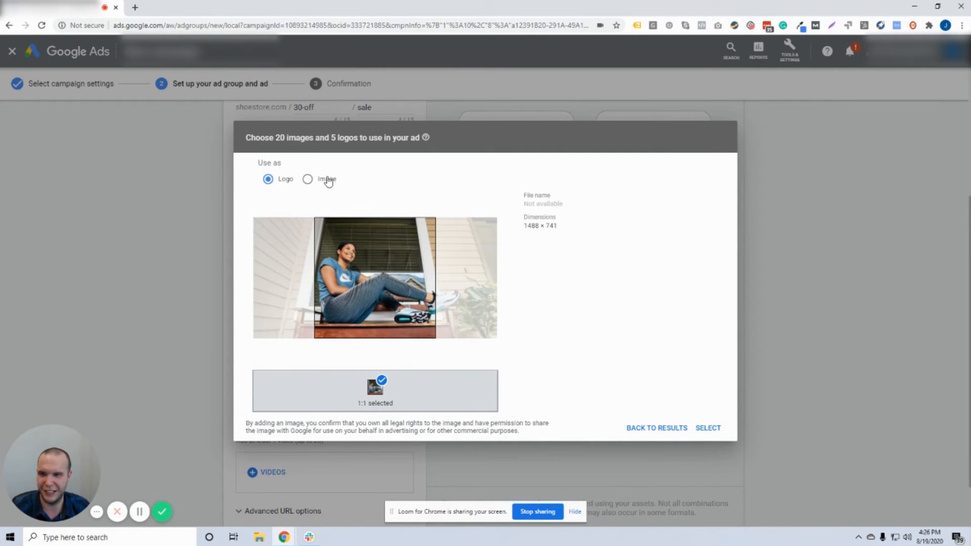
{"action": "left_click", "coordinate": [307, 179]}
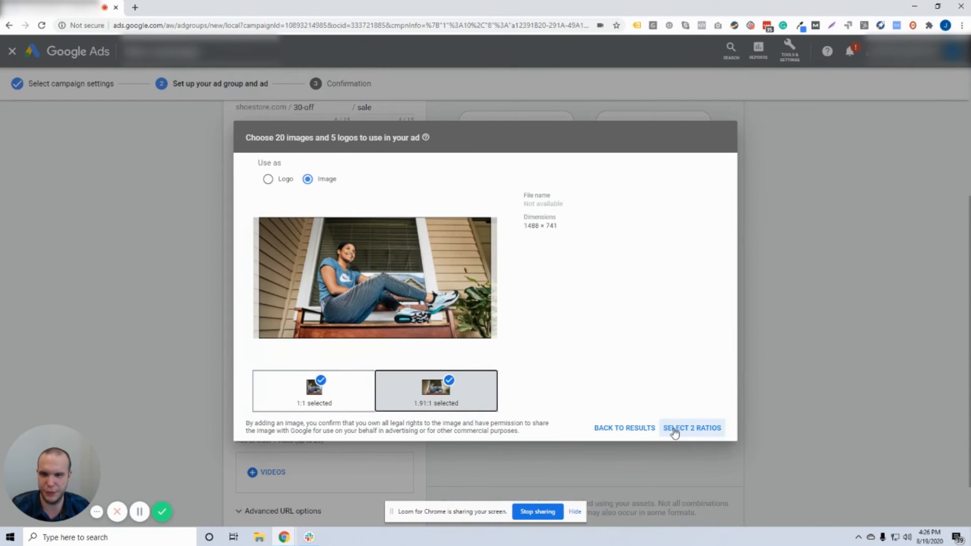
{"action": "left_click", "coordinate": [692, 428]}
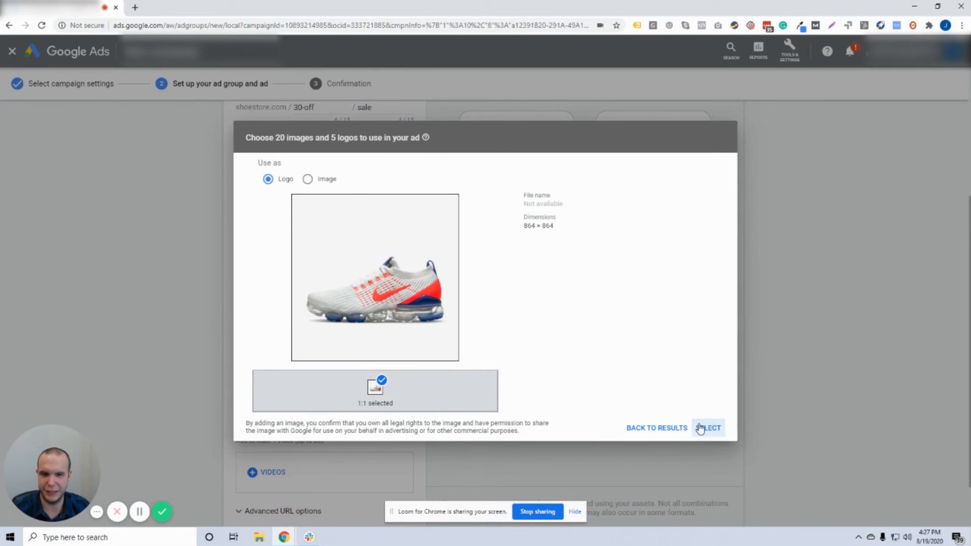
{"action": "left_click", "coordinate": [709, 428]}
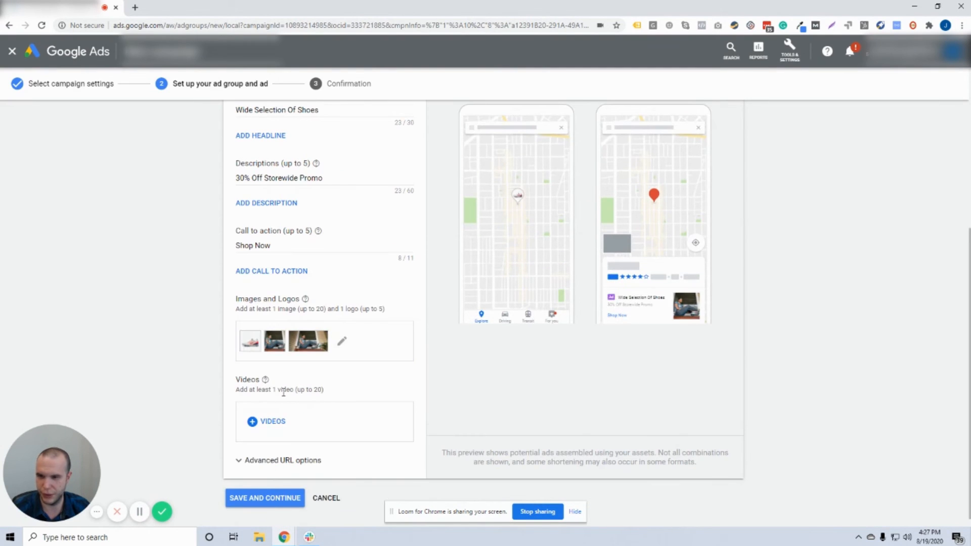
Search YouTube for 'nike' in the video picker
{"action": "scroll", "scroll_direction": "down", "scroll_amount": 3}
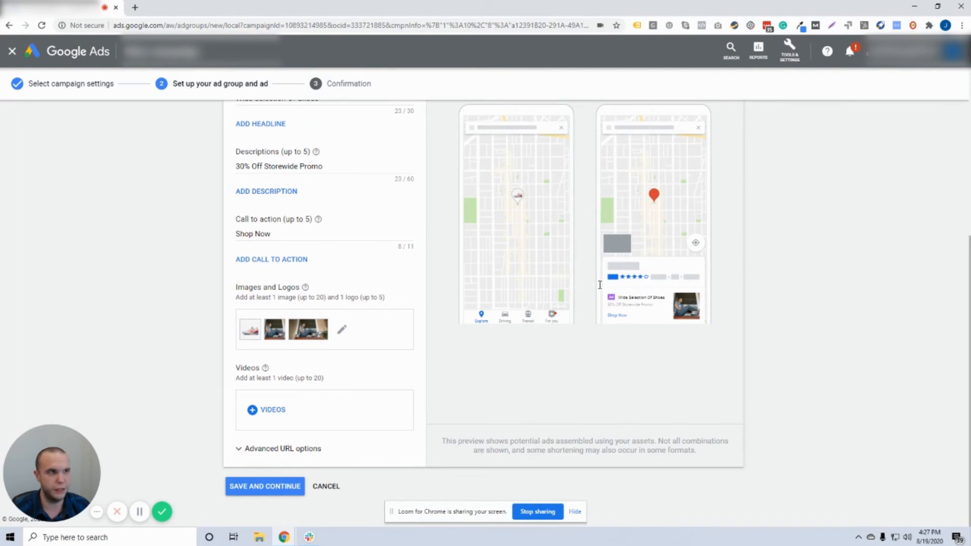
{"action": "left_click", "coordinate": [273, 410]}
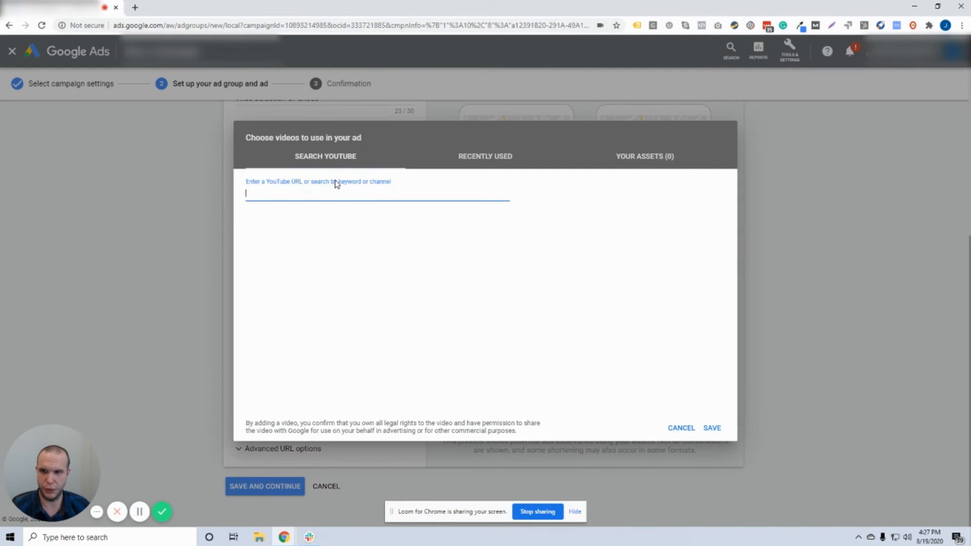
{"action": "type", "text": "nike"}
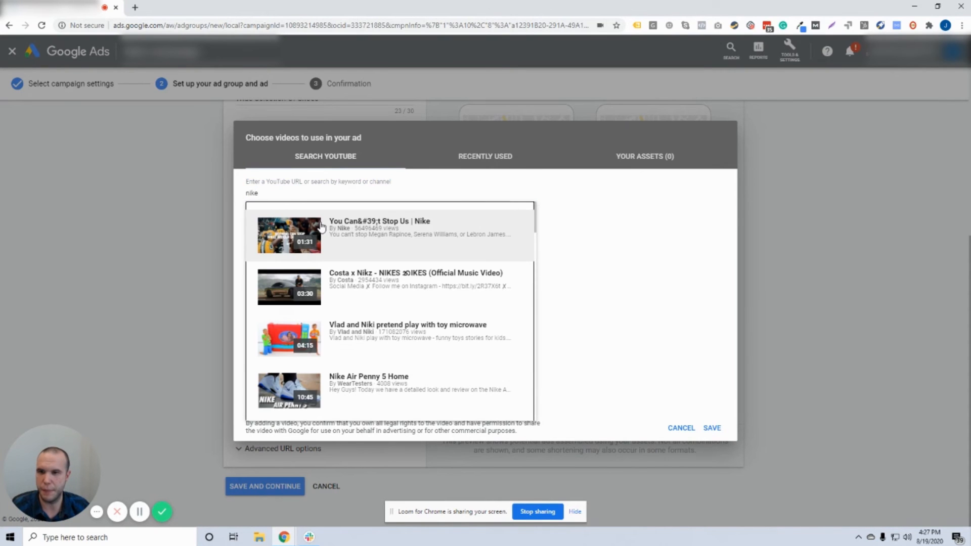
{"action": "mouse_move", "coordinate": [364, 226]}
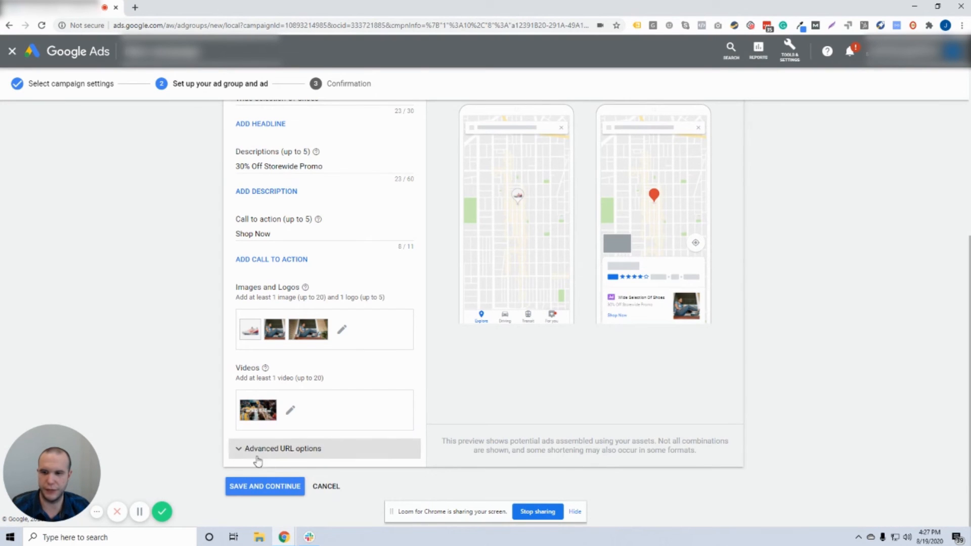
Expand Advanced URL options and enter utm_campaign=local as the final URL suffix
{"action": "left_click", "coordinate": [282, 449]}
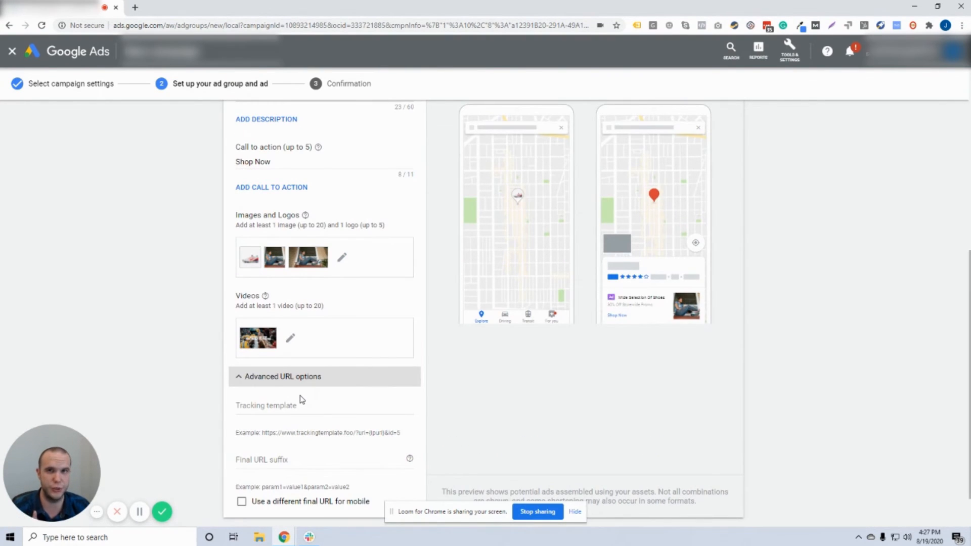
{"action": "scroll", "scroll_direction": "down", "scroll_amount": 3}
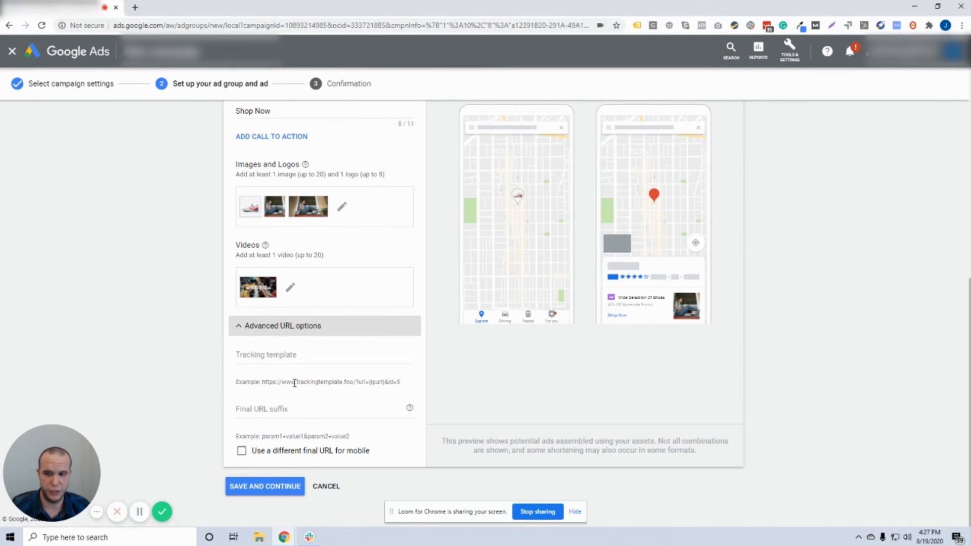
{"action": "left_click", "coordinate": [269, 409]}
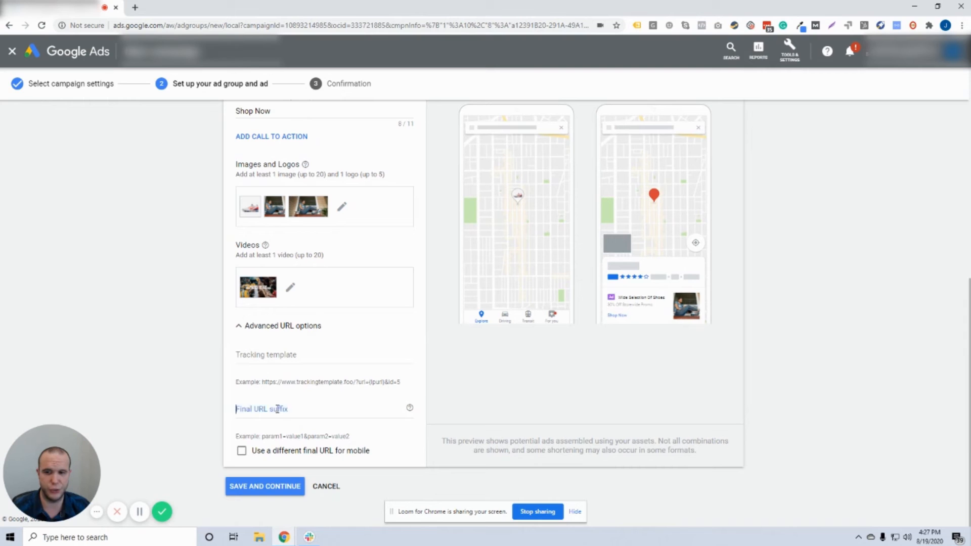
{"action": "type", "text": "utm_campaign=local"}
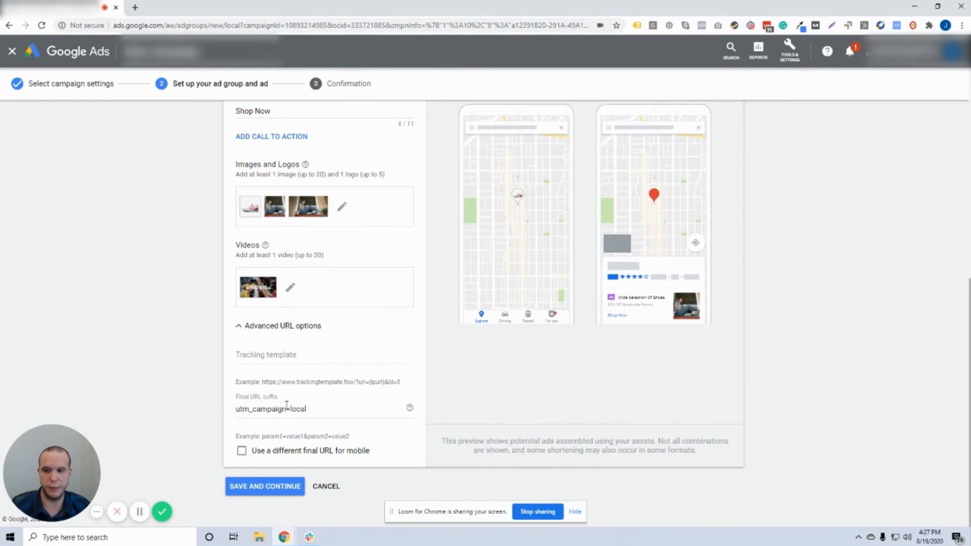
{"action": "mouse_move", "coordinate": [173, 364]}
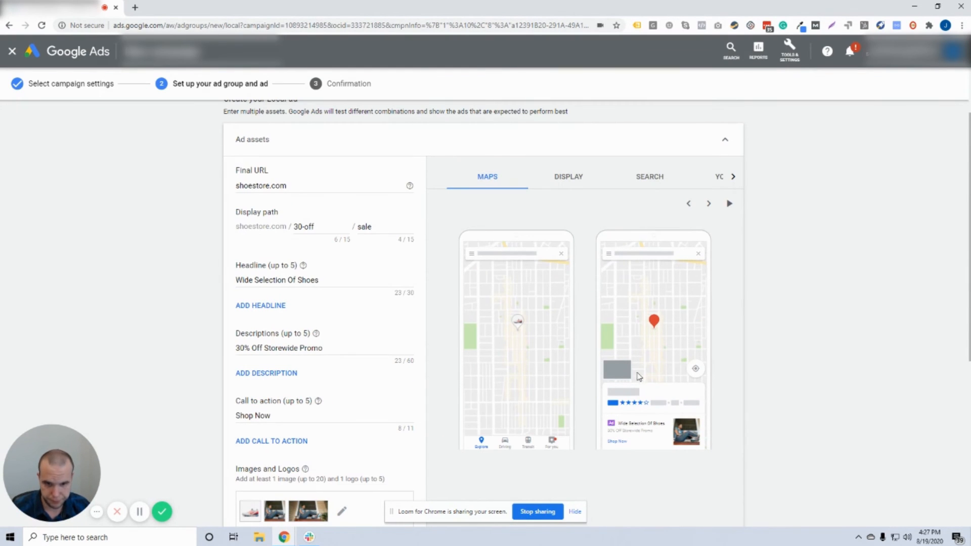
{"action": "mouse_move", "coordinate": [666, 369]}
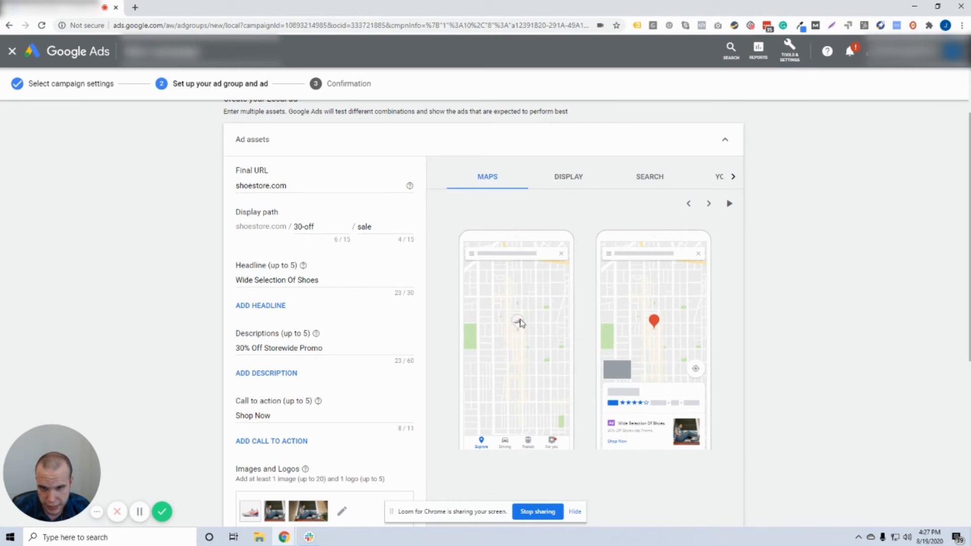
{"action": "mouse_move", "coordinate": [553, 378]}
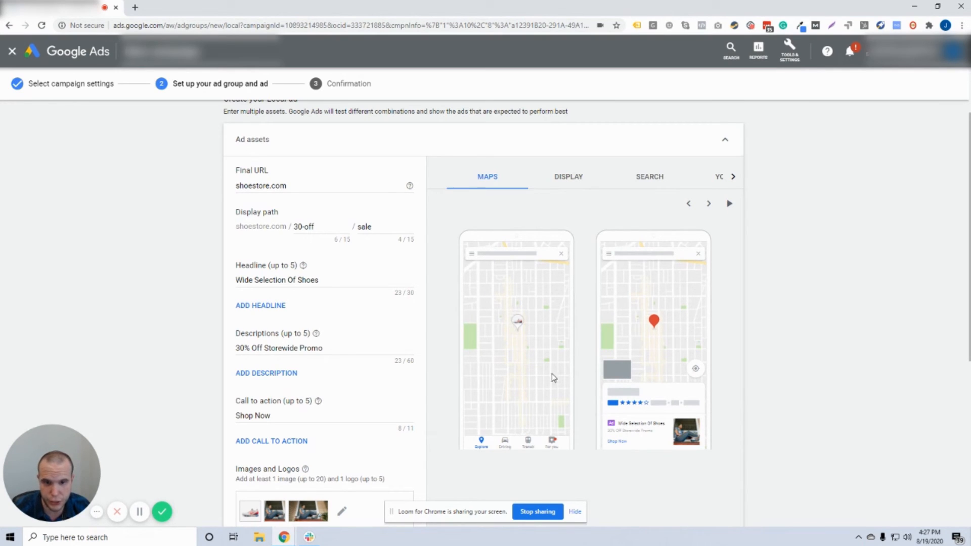
{"action": "mouse_move", "coordinate": [625, 426]}
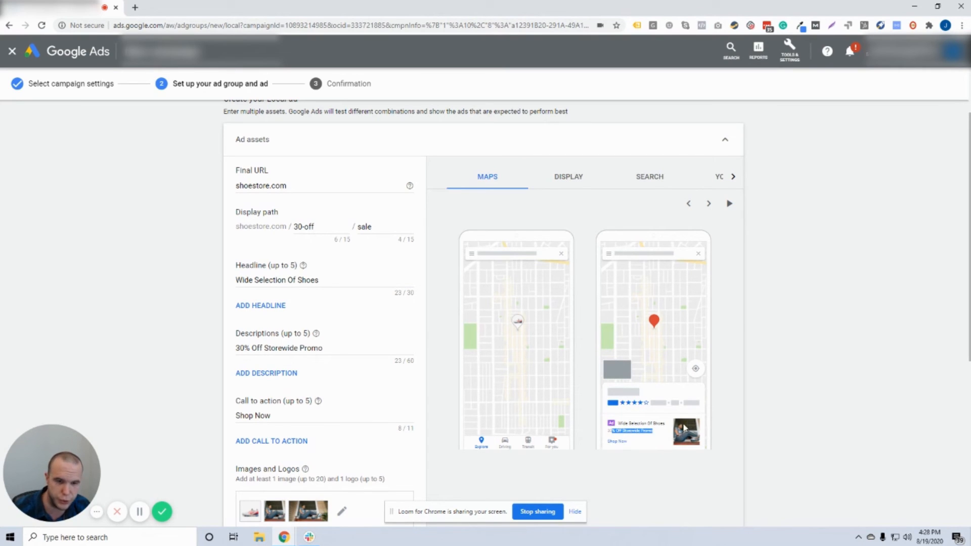
{"action": "mouse_move", "coordinate": [581, 337]}
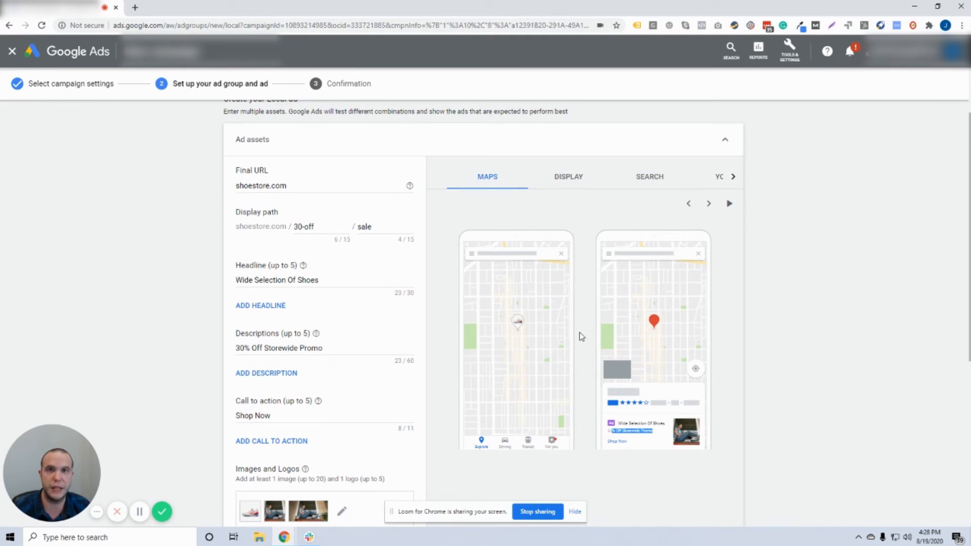
{"action": "mouse_move", "coordinate": [587, 333]}
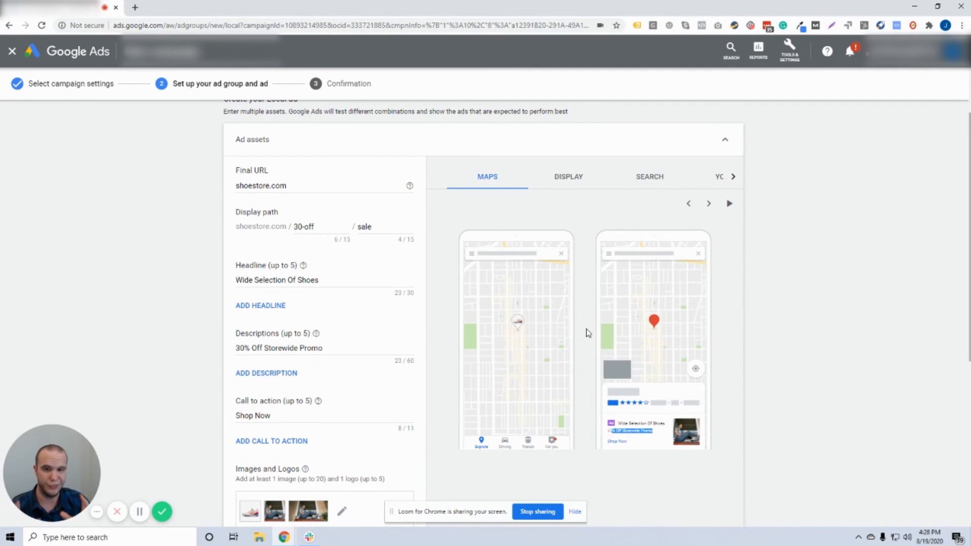
{"action": "mouse_move", "coordinate": [669, 336]}
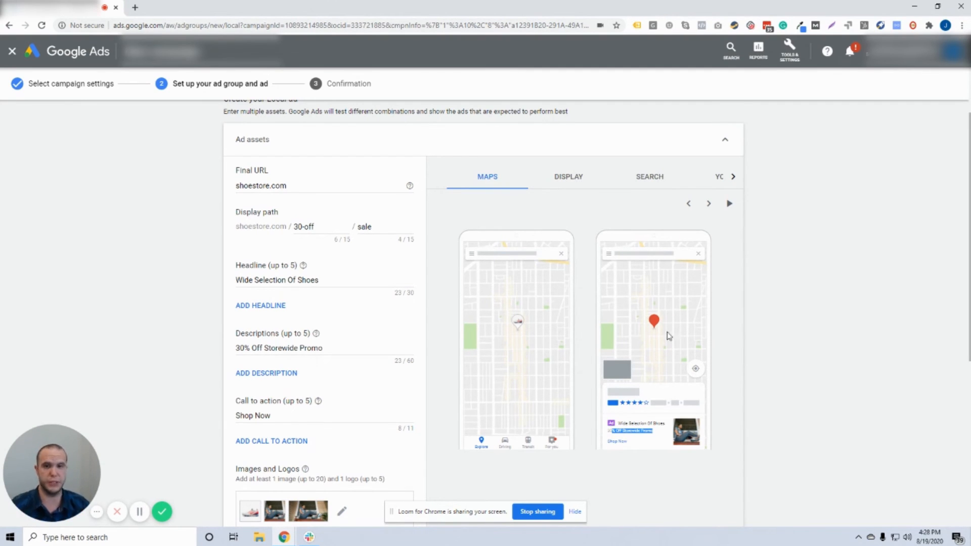
Switch the ad preview to the Display version
{"action": "left_click", "coordinate": [569, 177]}
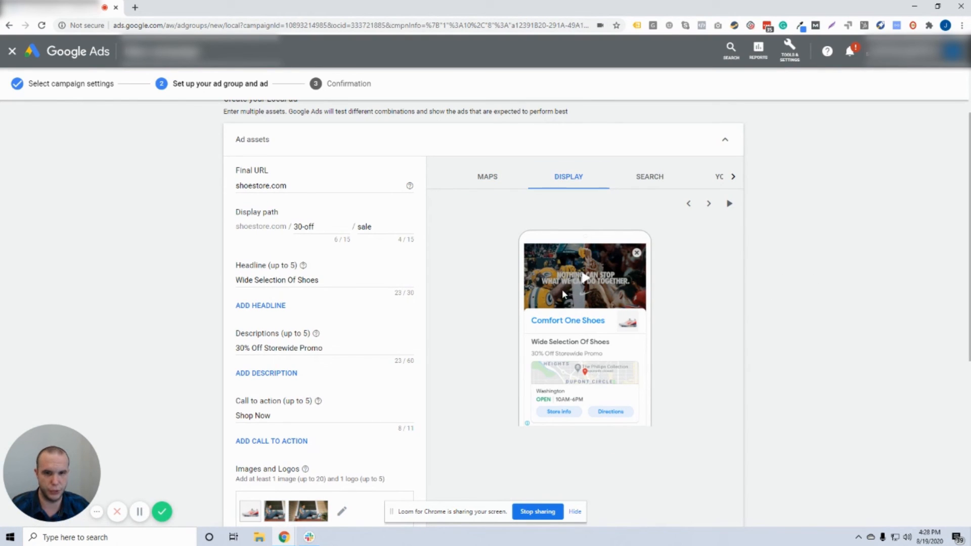
{"action": "mouse_move", "coordinate": [586, 278]}
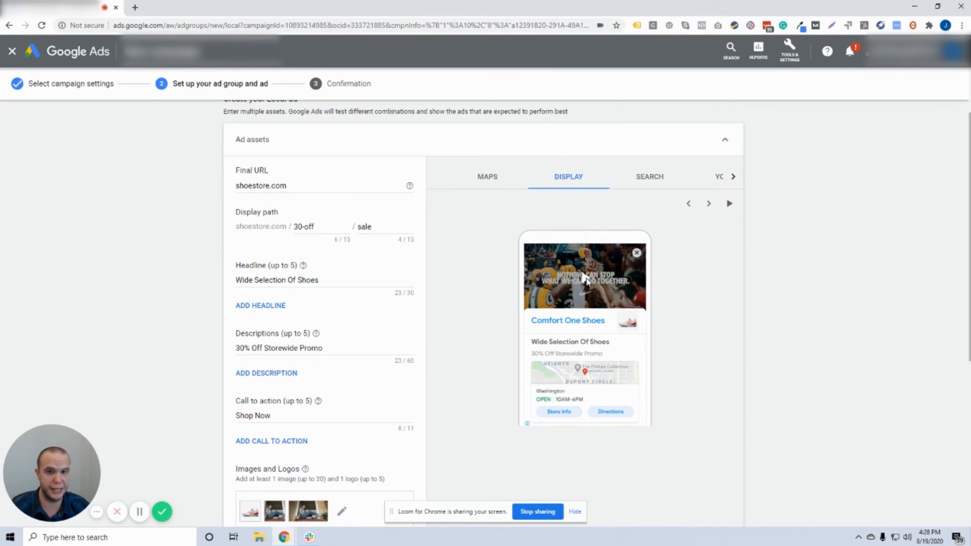
Cycle to the next display variation, then preview the local ad as a Google search result
{"action": "left_click", "coordinate": [708, 203]}
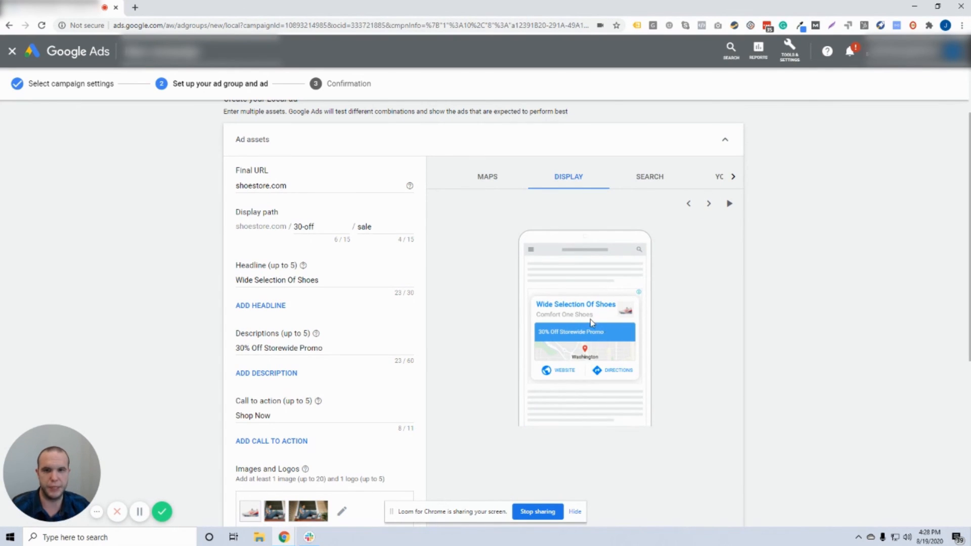
{"action": "mouse_move", "coordinate": [617, 324]}
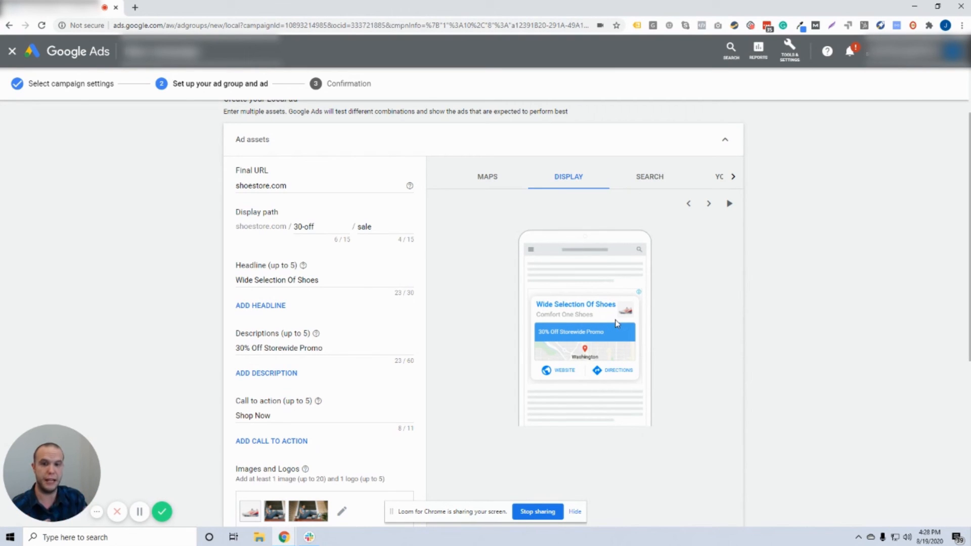
{"action": "mouse_move", "coordinate": [616, 358]}
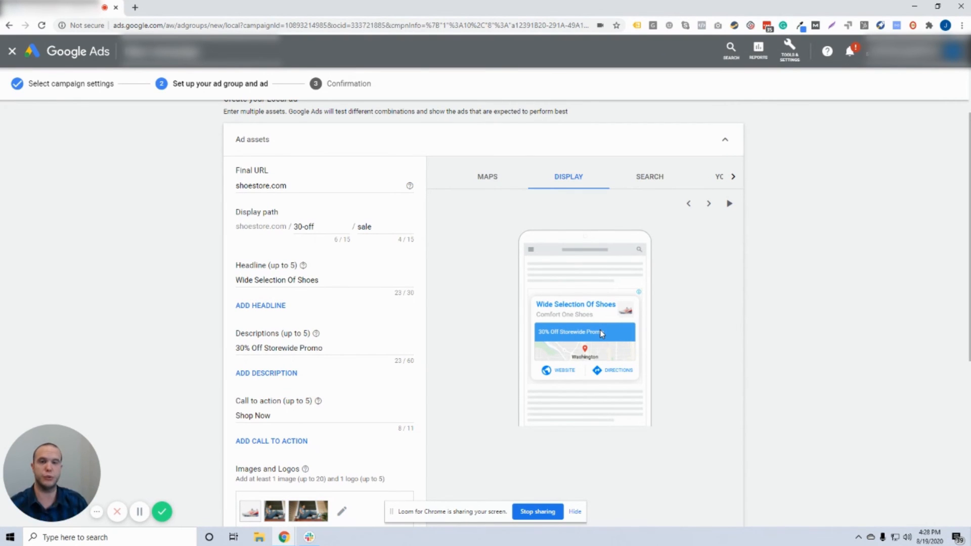
{"action": "left_click", "coordinate": [650, 176]}
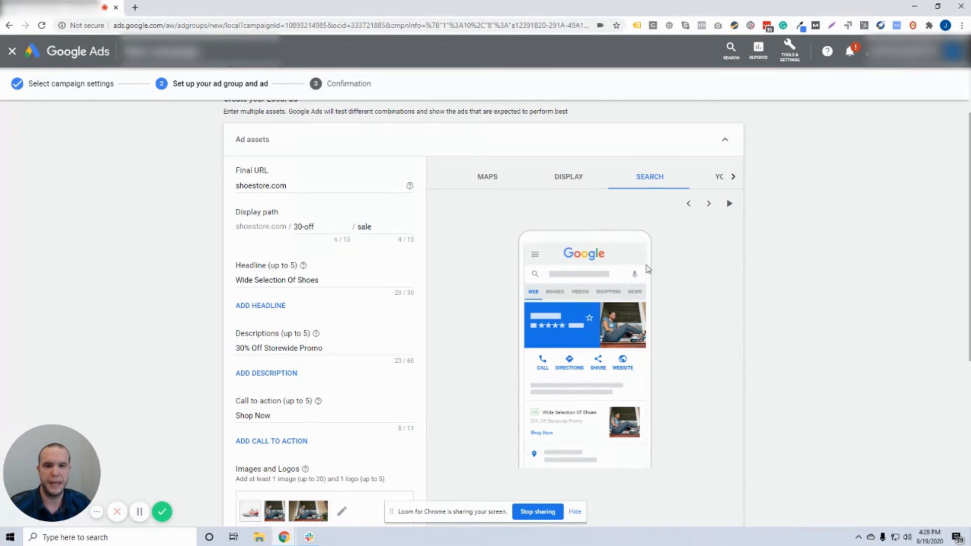
{"action": "mouse_move", "coordinate": [660, 299]}
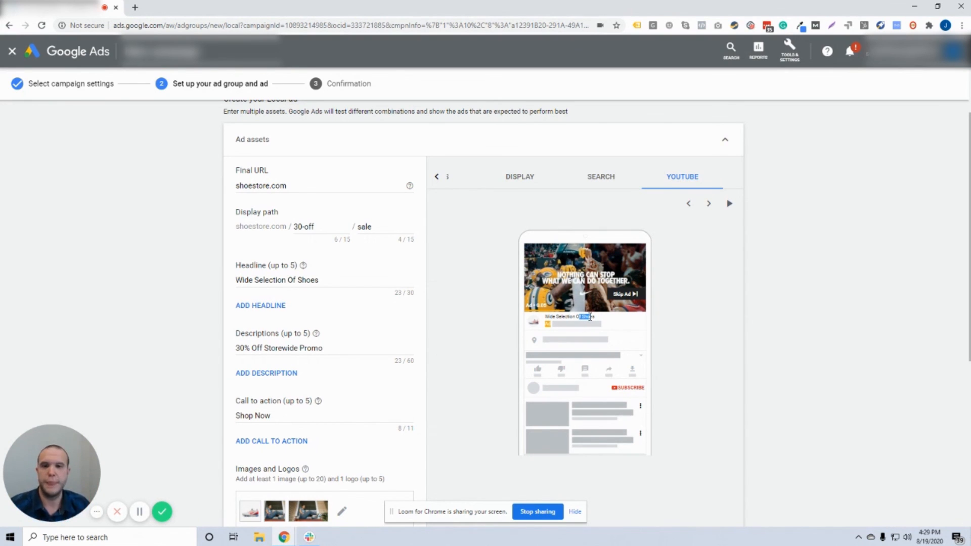
{"action": "mouse_move", "coordinate": [651, 250]}
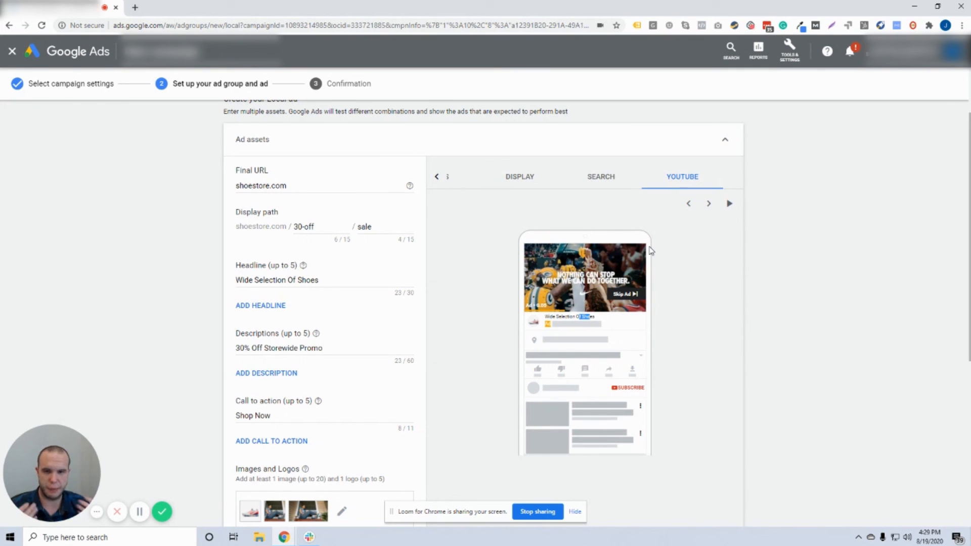
Scroll the ad assets form to review the images, logo, Nike video and URL suffix
{"action": "scroll", "scroll_direction": "down", "scroll_amount": 3}
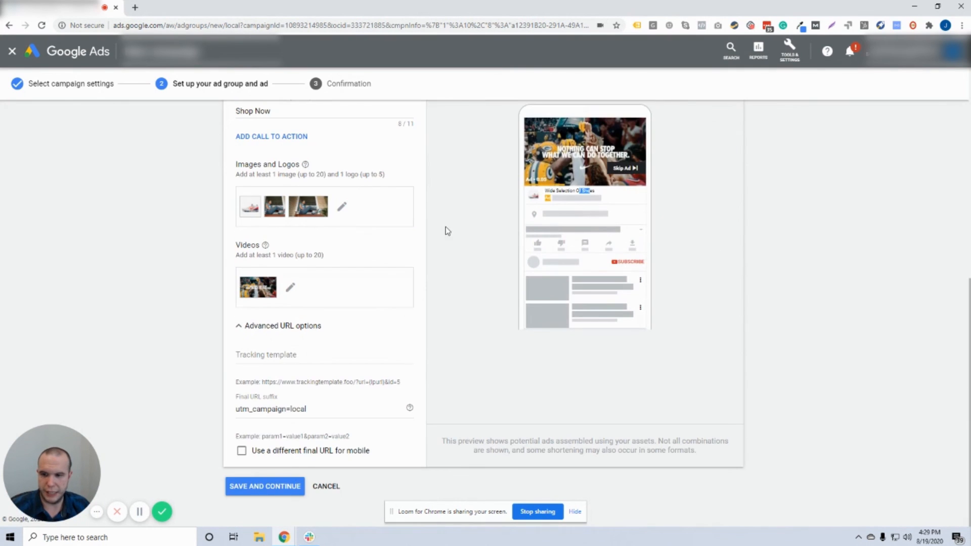